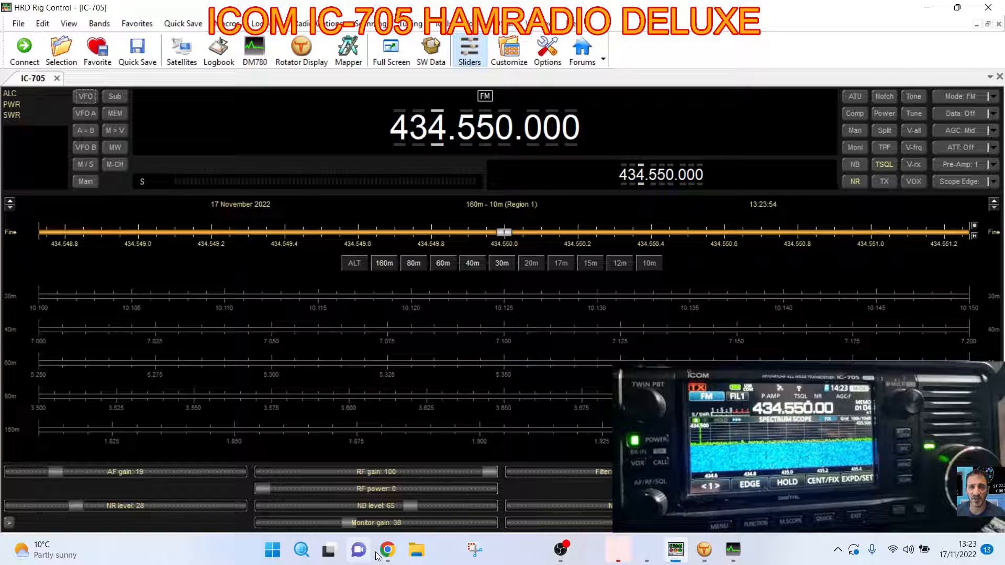
Switch to Chrome showing the Ham Radio Deluxe 30-day free trial page
click(386, 549)
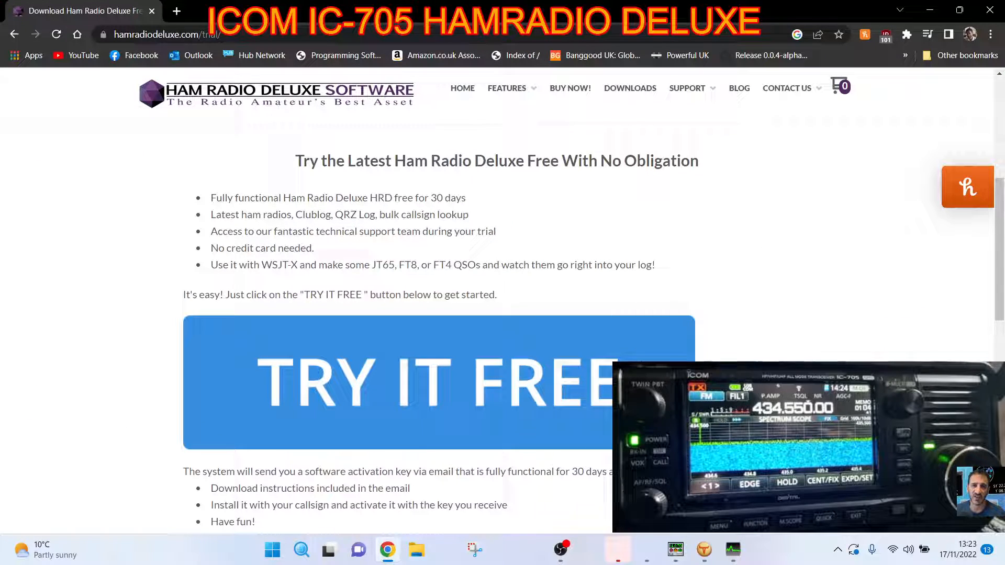
mouse_move(439, 384)
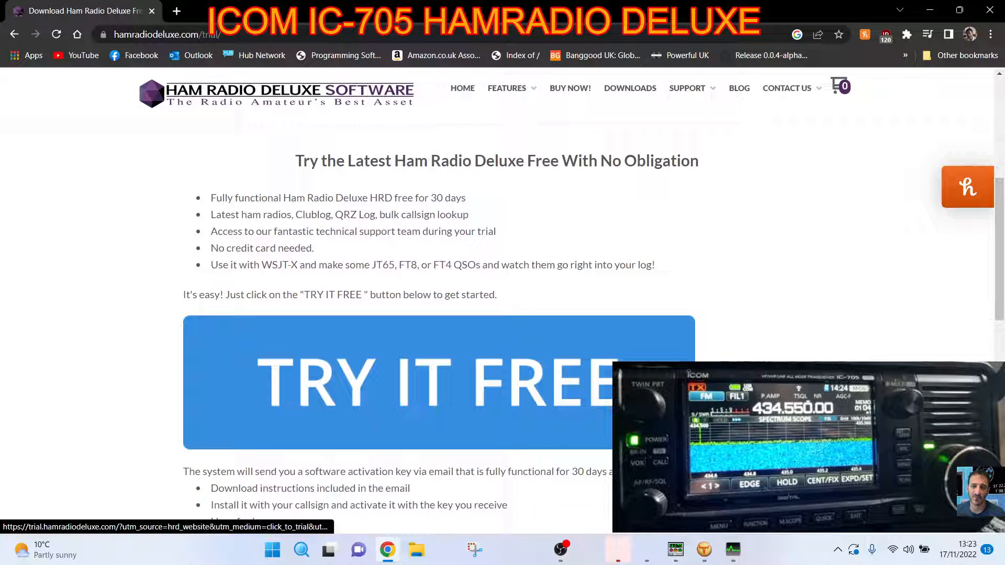
mouse_move(760, 295)
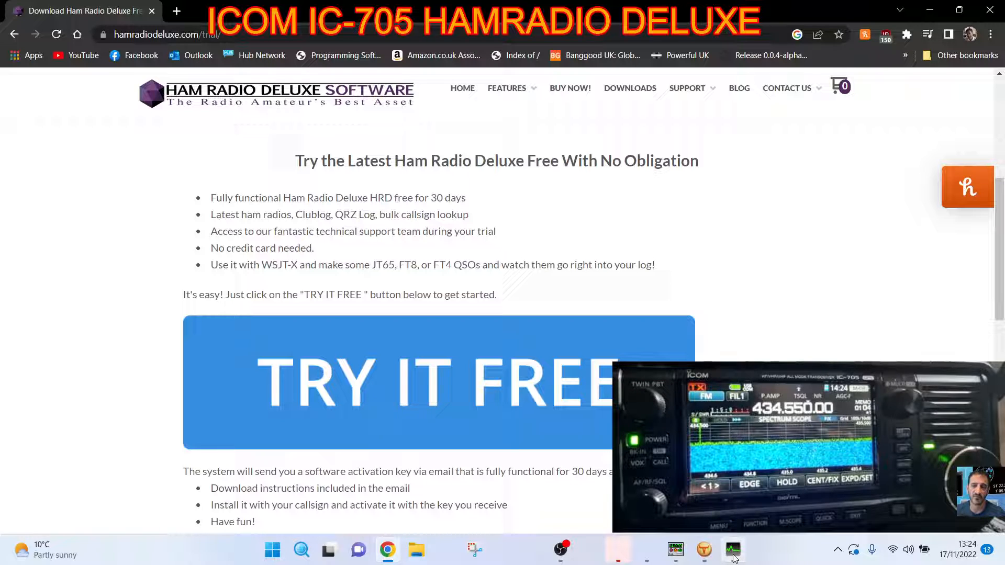
View Digital Master 780 in CW mode, then return to the IC-705 rig display at 434.550 FM
click(732, 550)
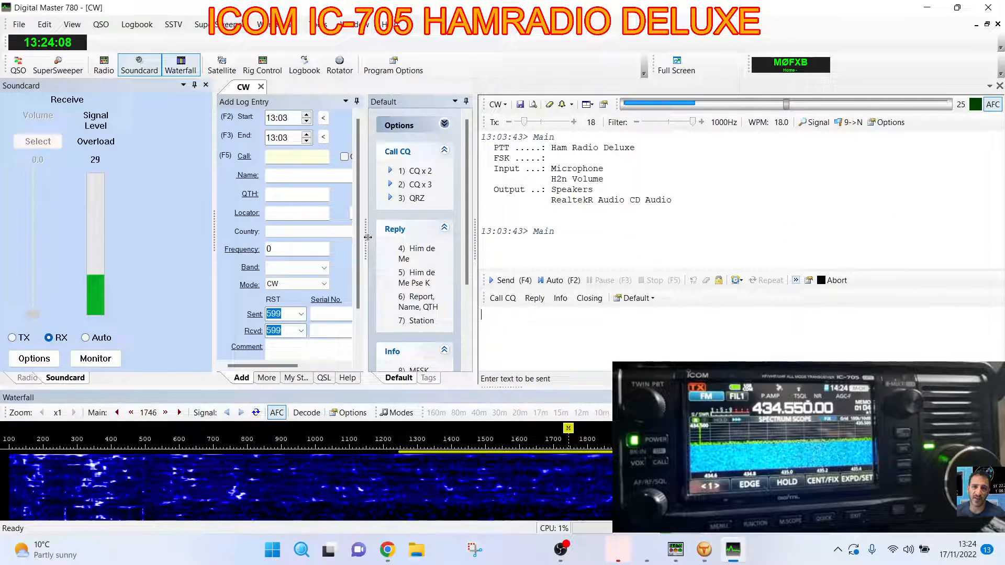
click(19, 24)
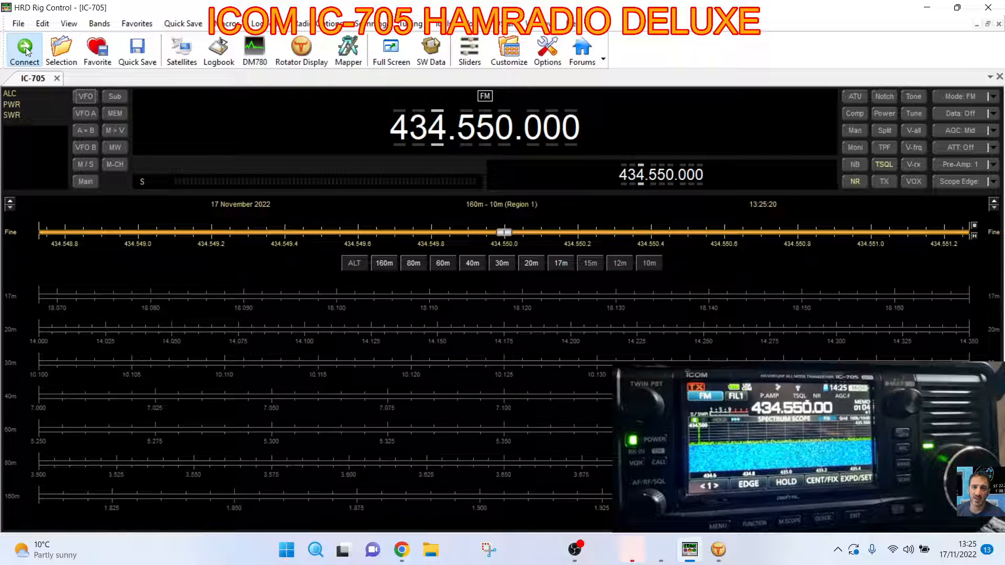
Attempt the IC-705 preset connection on COM15 at 38400 and dismiss the access-denied error
click(24, 50)
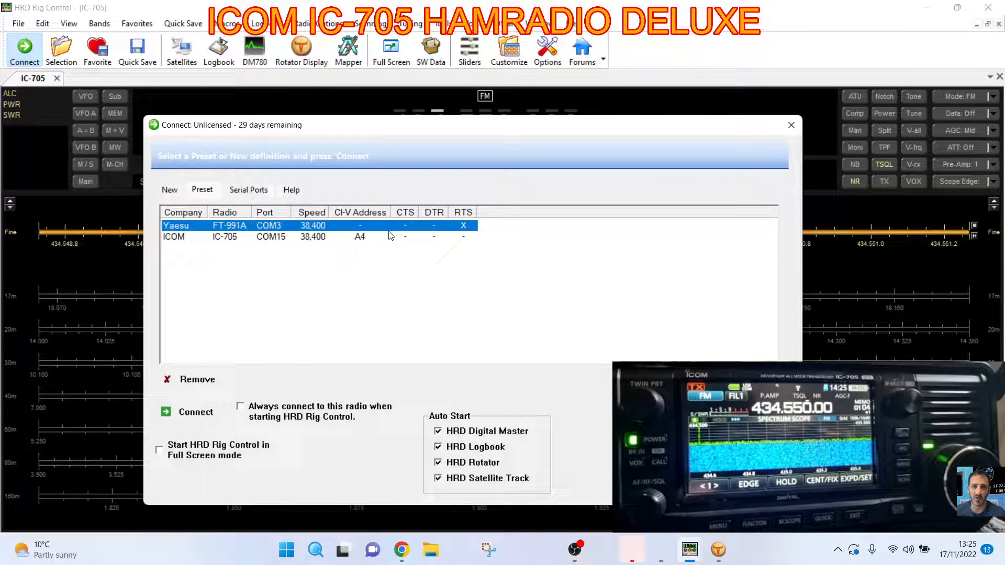
mouse_move(481, 295)
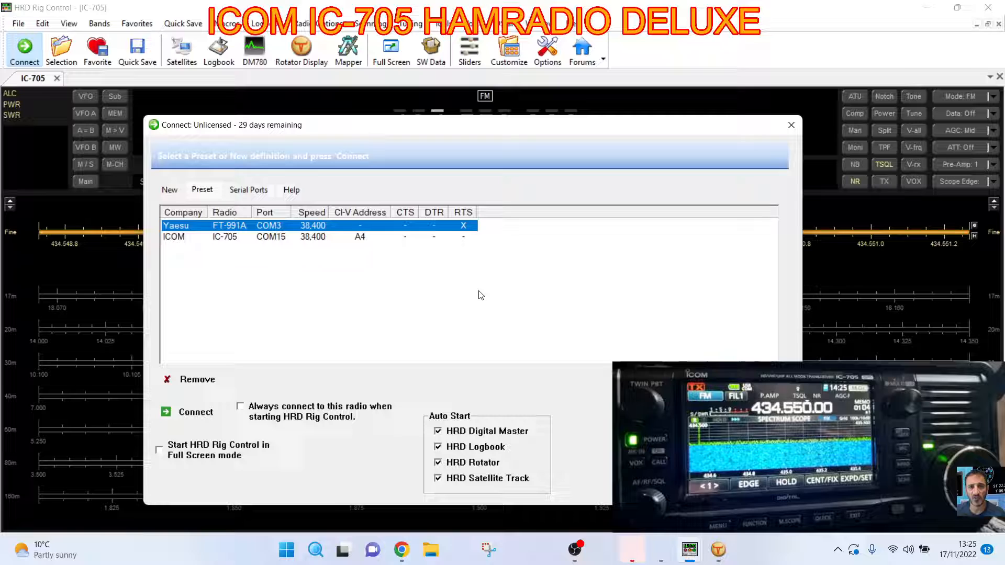
mouse_move(503, 289)
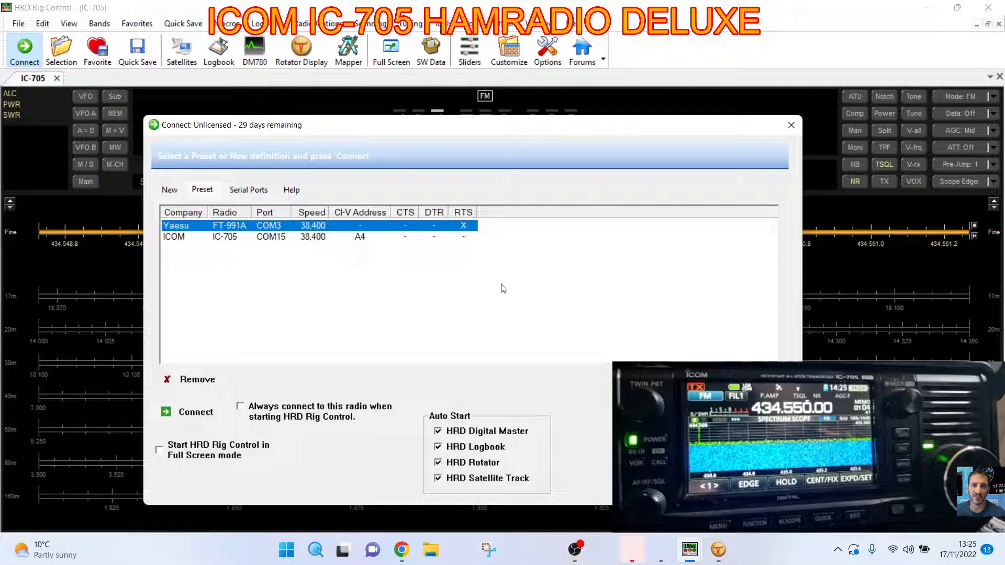
mouse_move(398, 260)
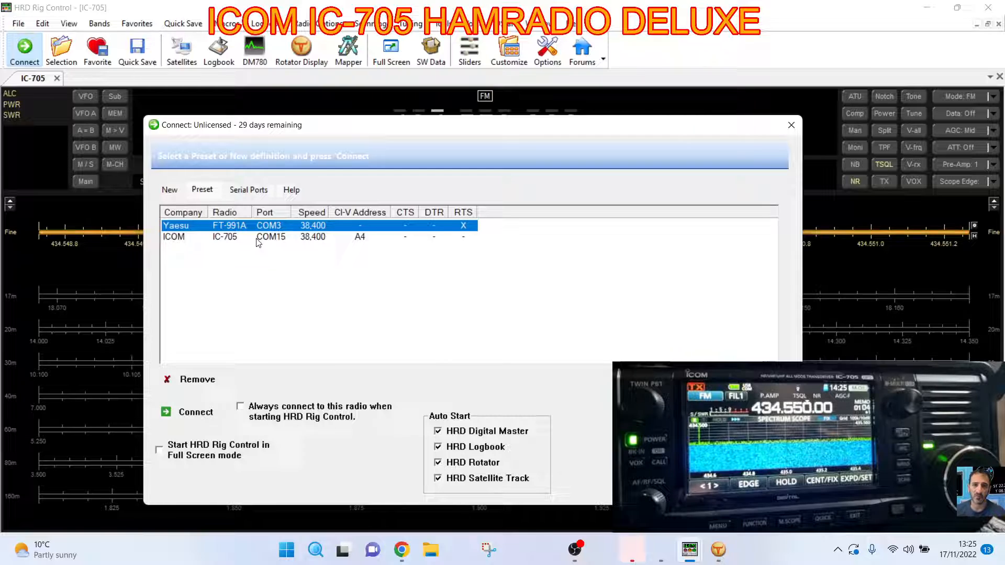
click(195, 411)
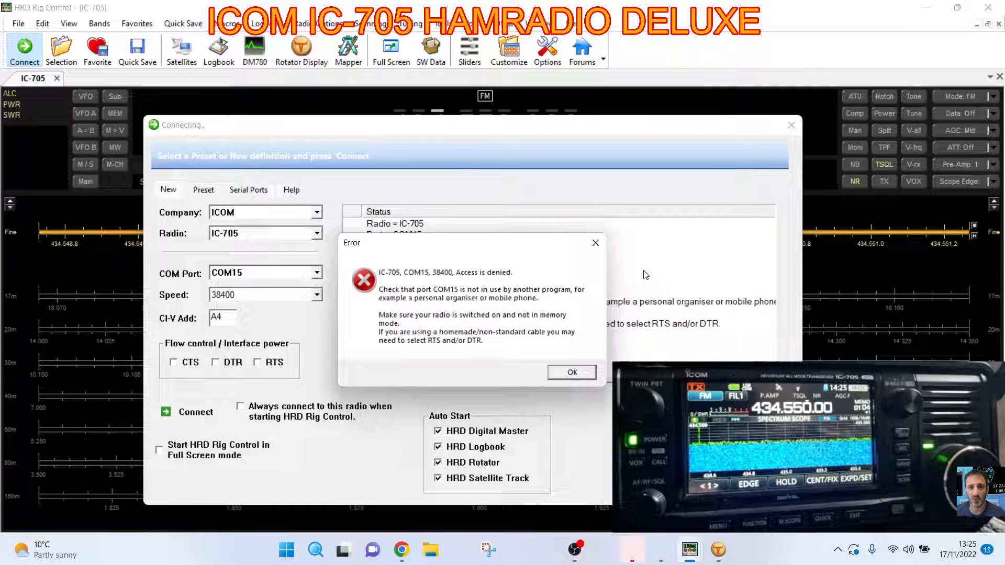
click(570, 372)
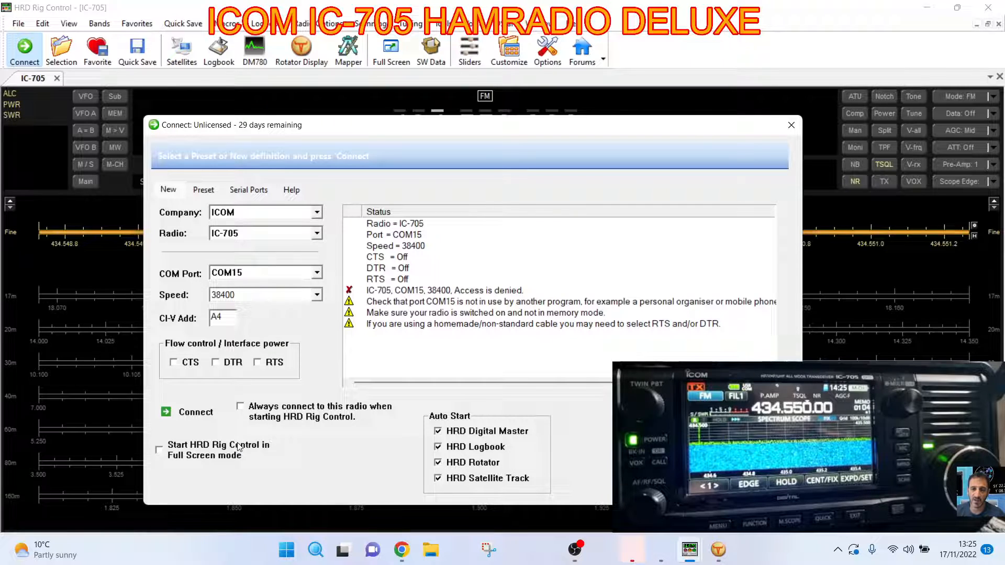
Show Device Manager ports listing IC-705 CI-V on COM15 and Port B on COM14
right_click(286, 550)
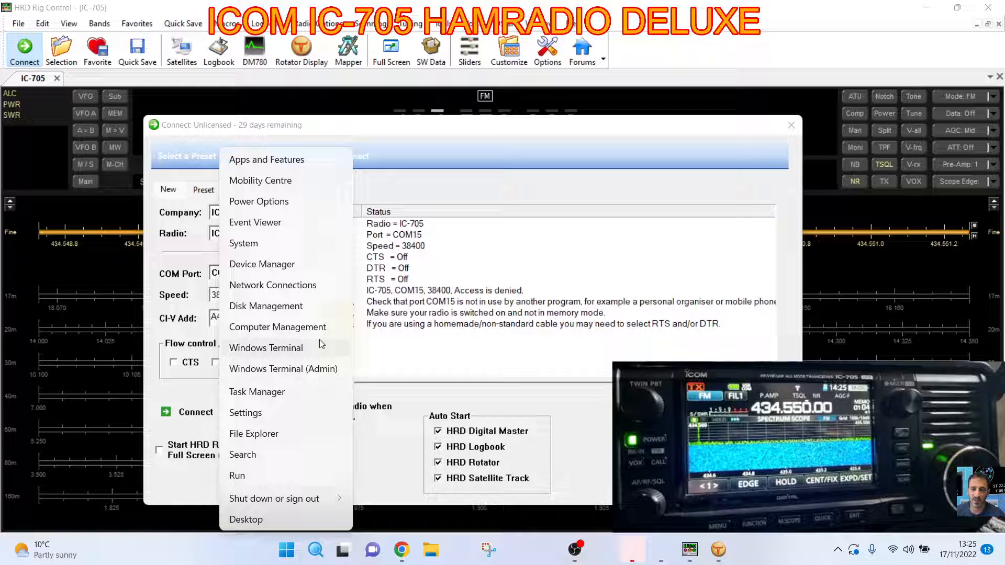
mouse_move(278, 330)
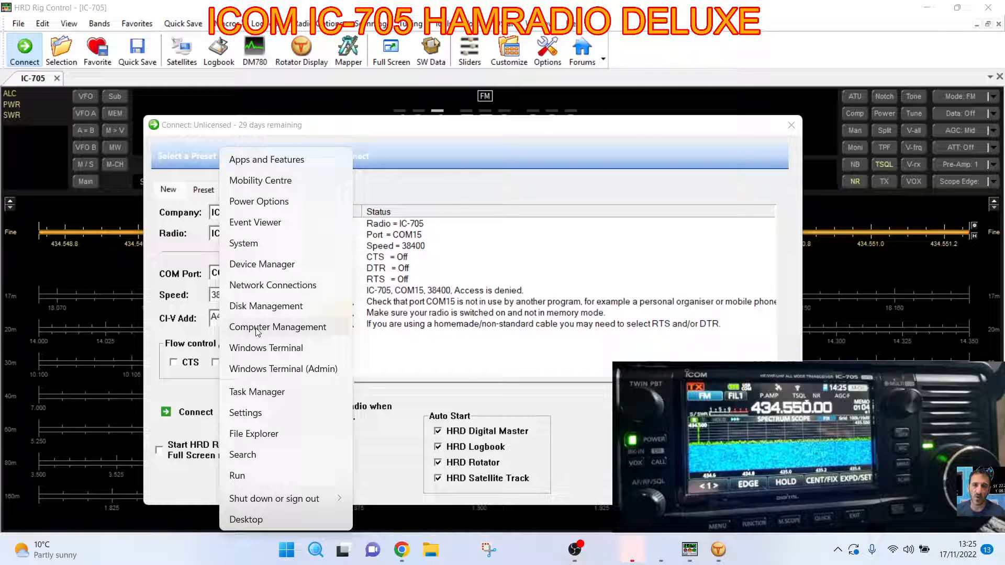
click(262, 263)
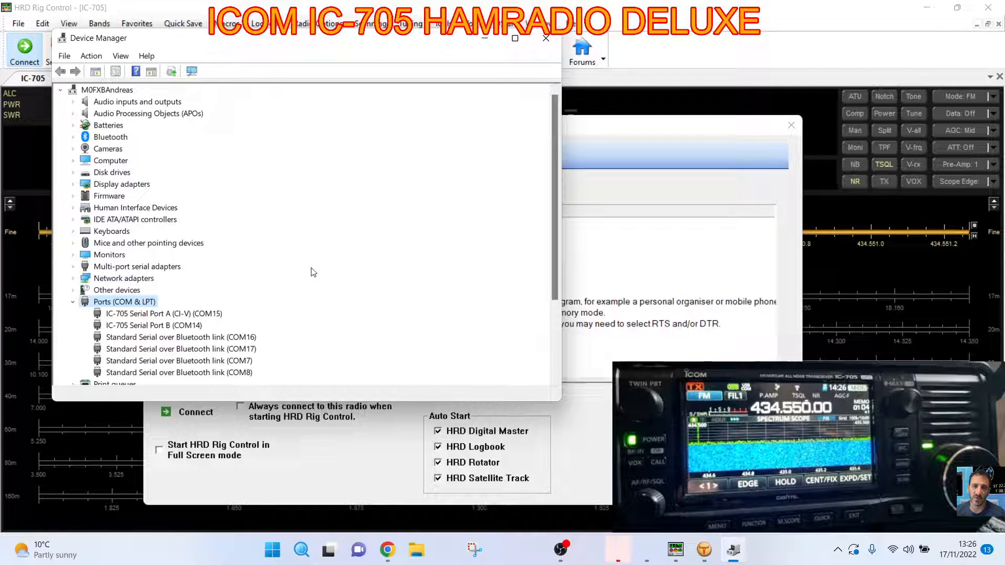
mouse_move(178, 312)
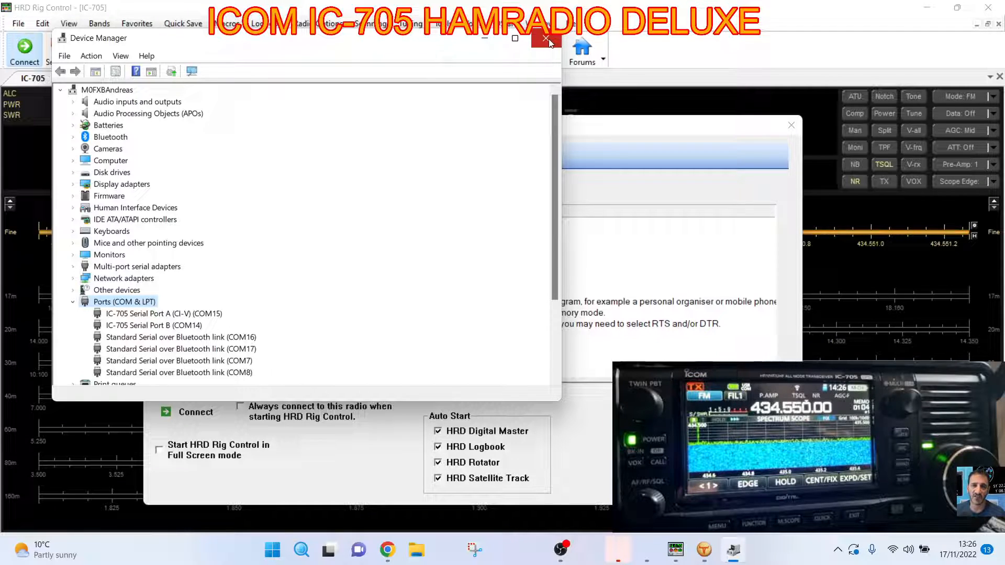
mouse_move(523, 40)
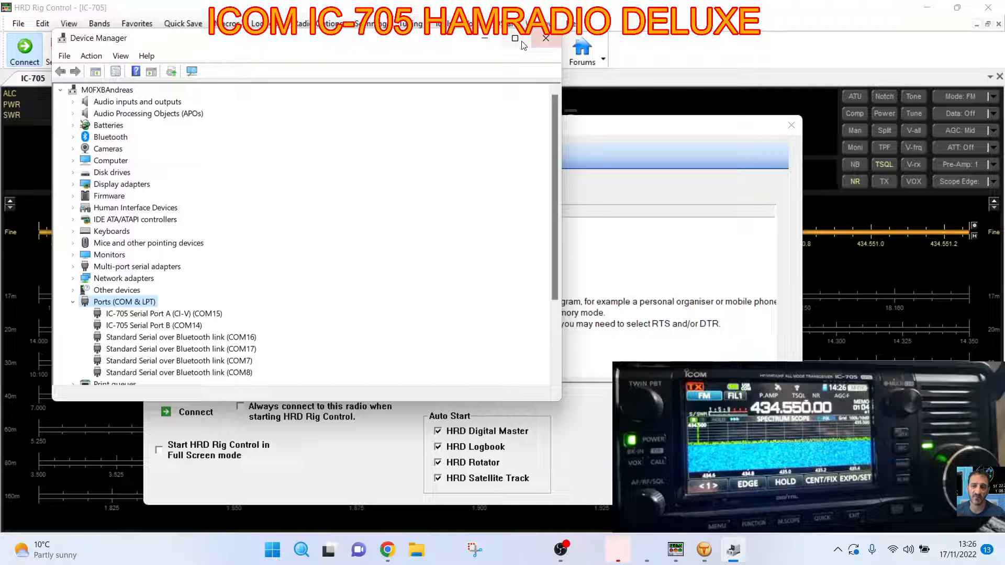
Close Device Manager, keep speed 38400 and dismiss Connect so the IC-705 reads 434.549.700 FM
click(545, 38)
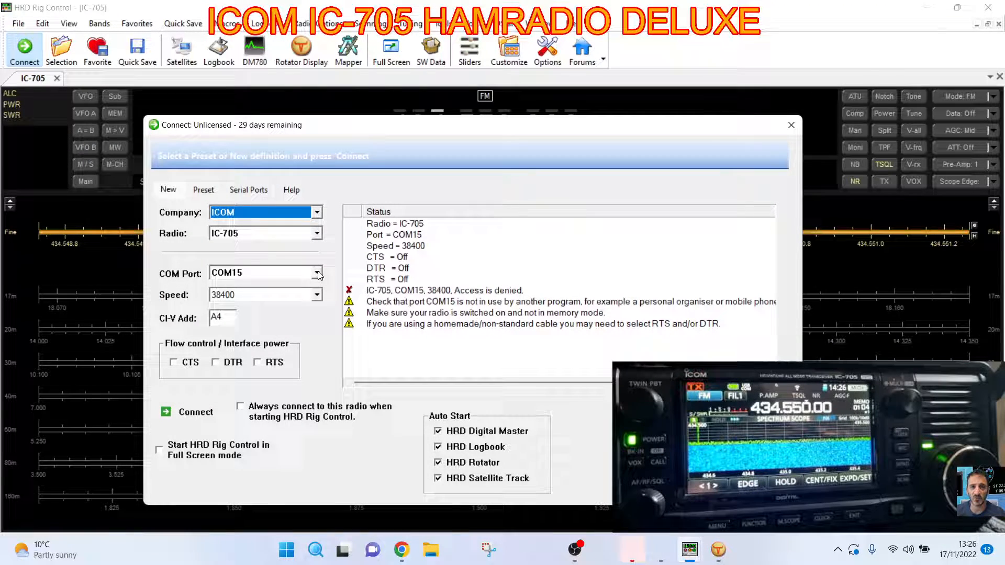
click(316, 294)
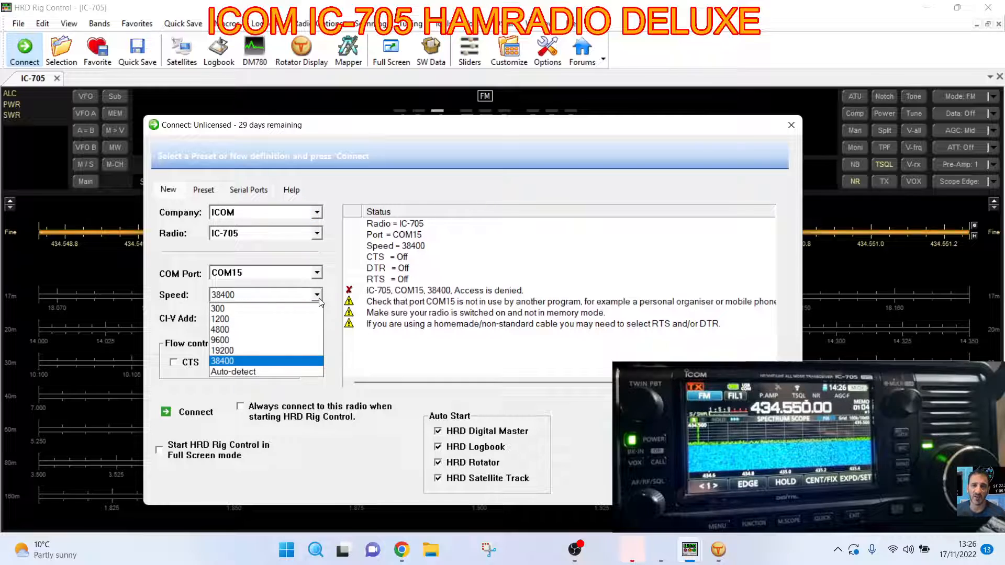
click(222, 361)
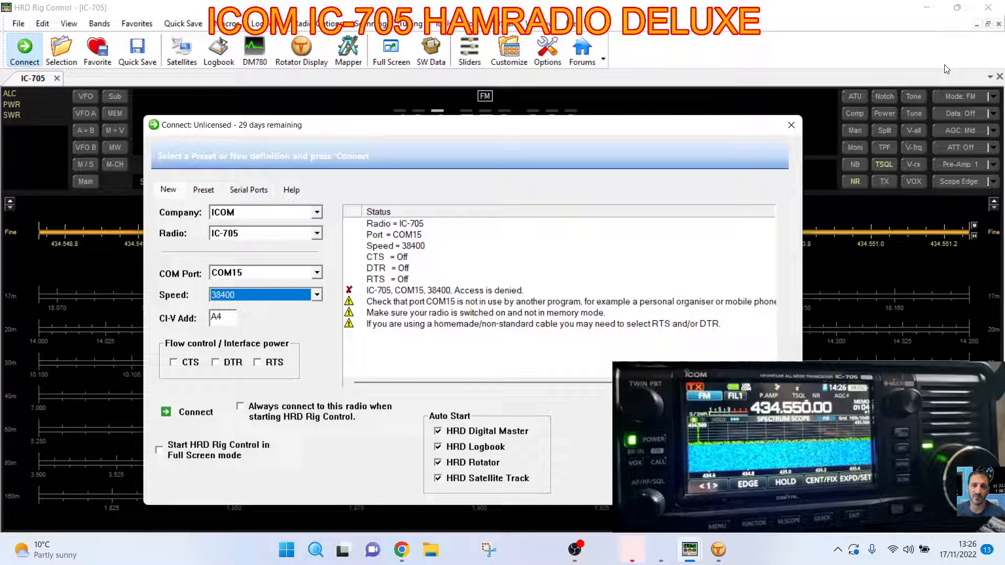
mouse_move(445, 357)
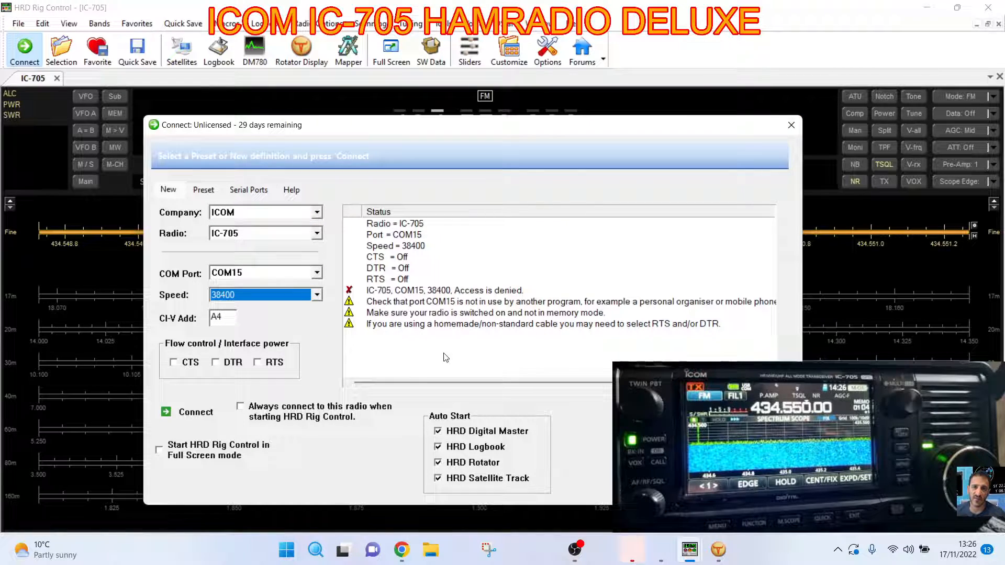
mouse_move(791, 125)
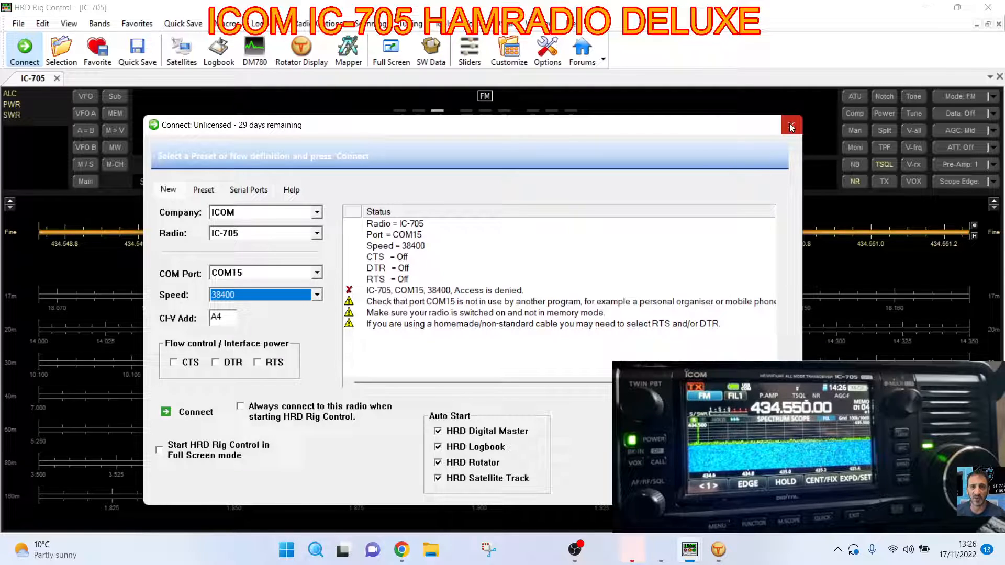
click(791, 125)
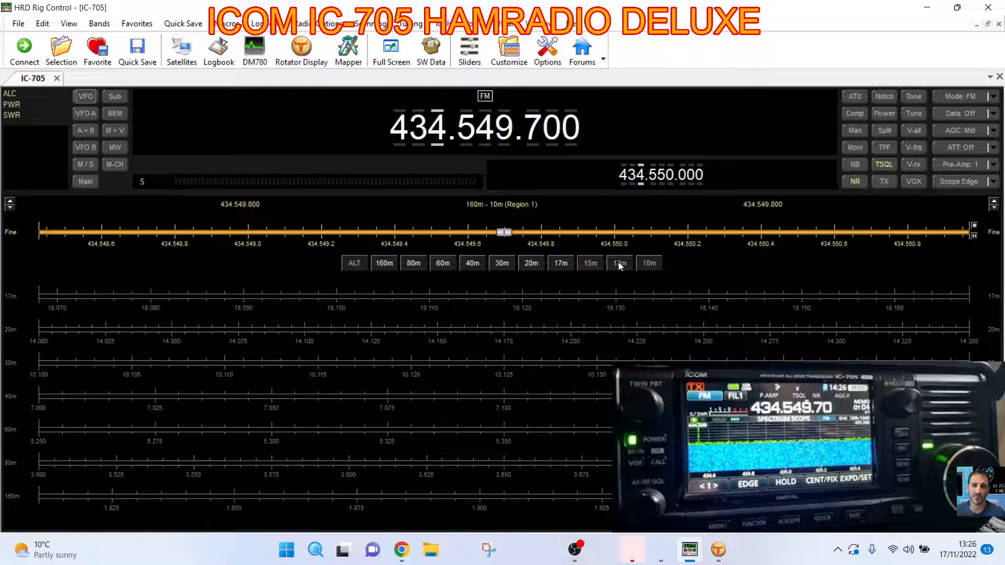
Switch the IC-705 to 20m (14.175) and 80m (3.650 LSB), ending at 433.550.000
click(530, 263)
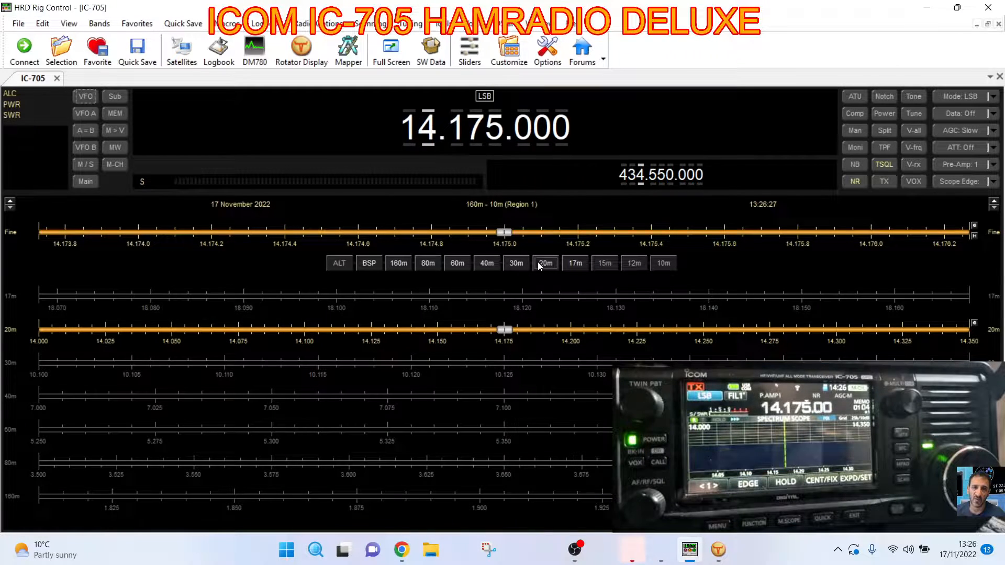
click(487, 263)
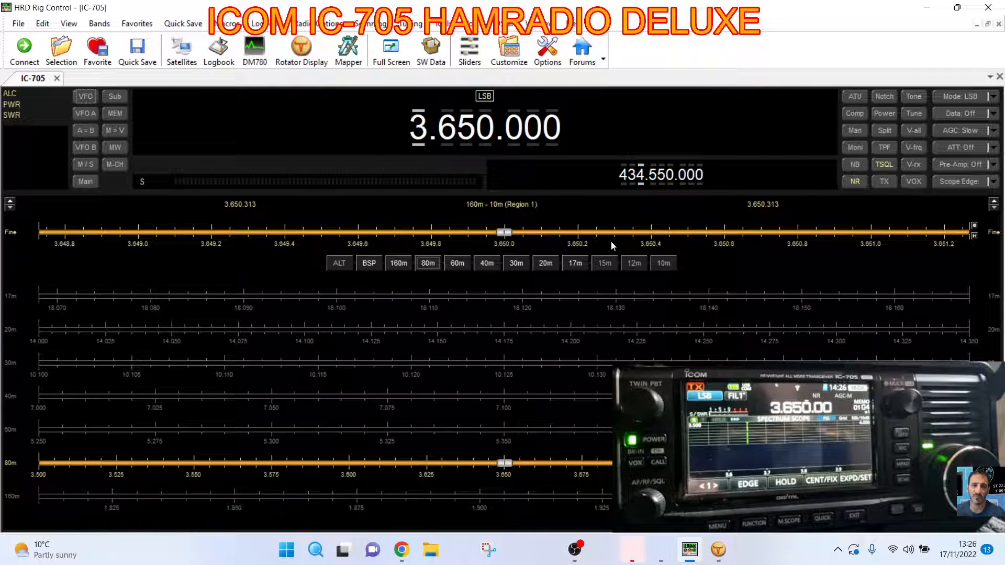
click(457, 262)
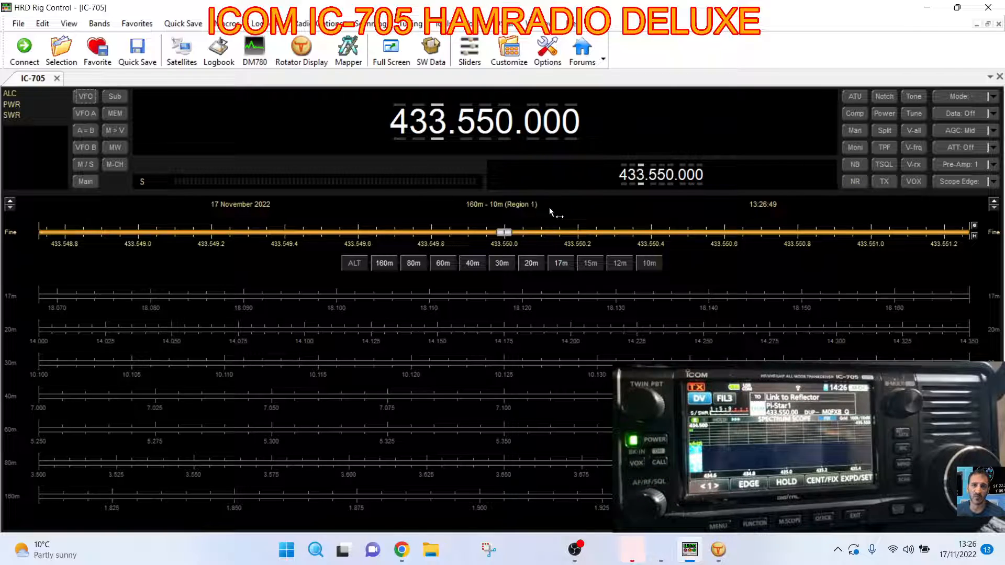
Follow the radio's retune to 442.600.000 in the main frequency display
click(413, 263)
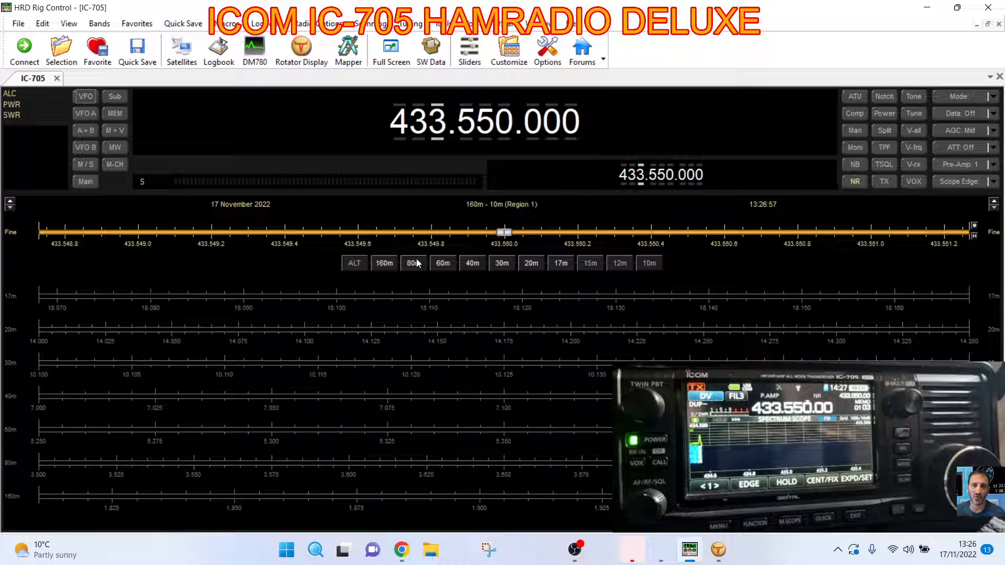
click(410, 263)
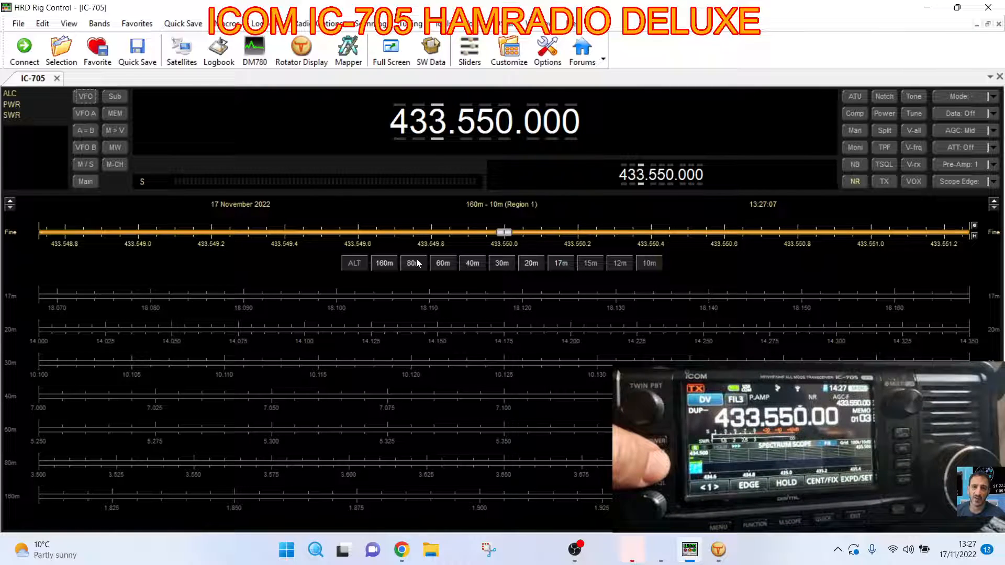
click(412, 263)
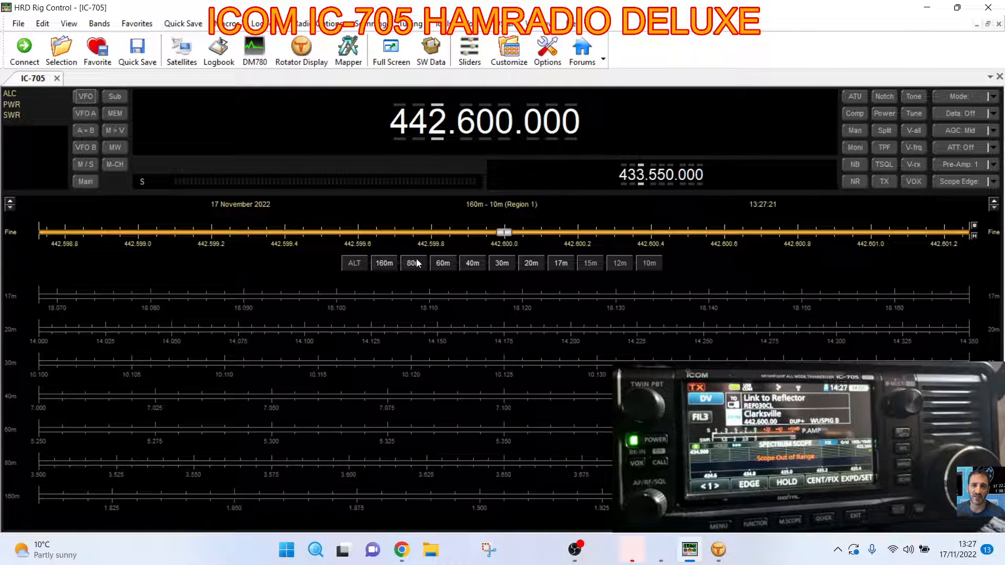
mouse_move(631, 81)
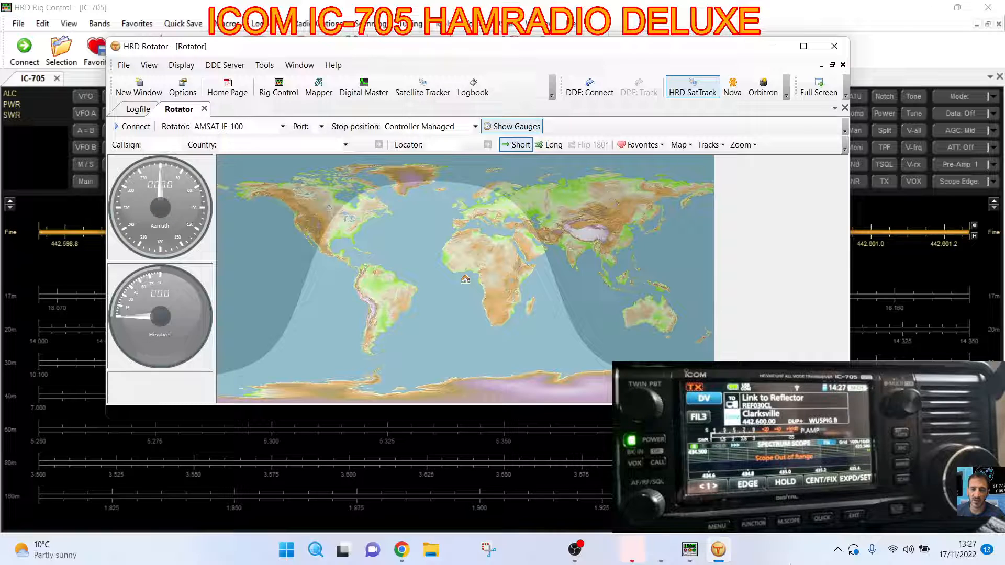
Close the HRD Rotator AMSAT IF-100 world map window
click(834, 46)
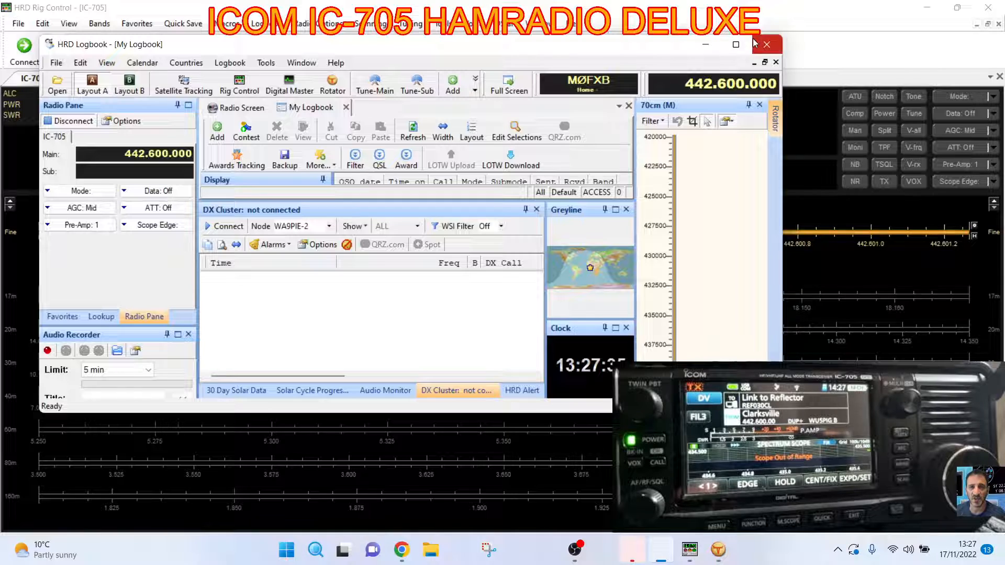
mouse_move(775, 199)
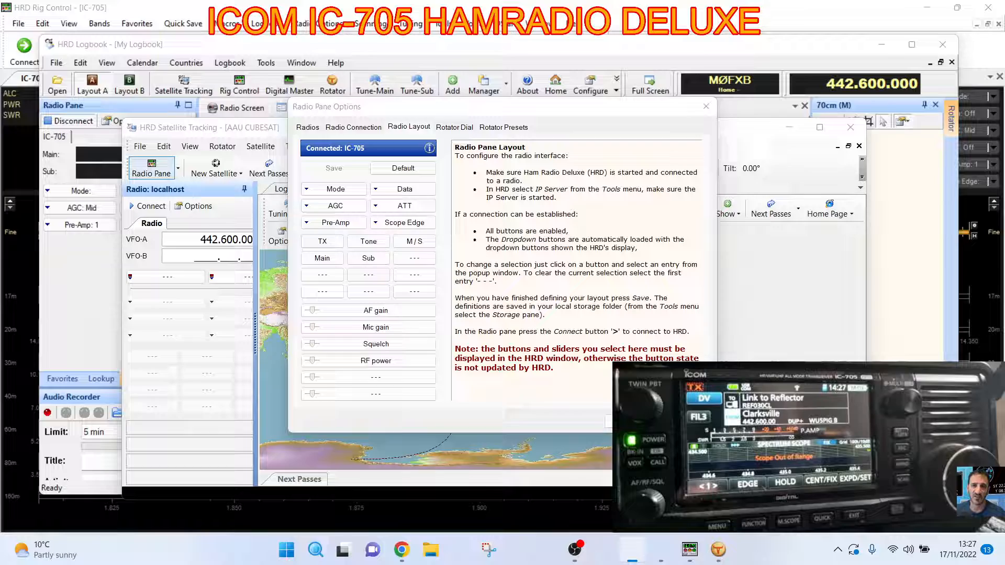
Dismiss Radio Pane Options, maximize Satellite Tracking and review the Satellite Definitions list
click(705, 106)
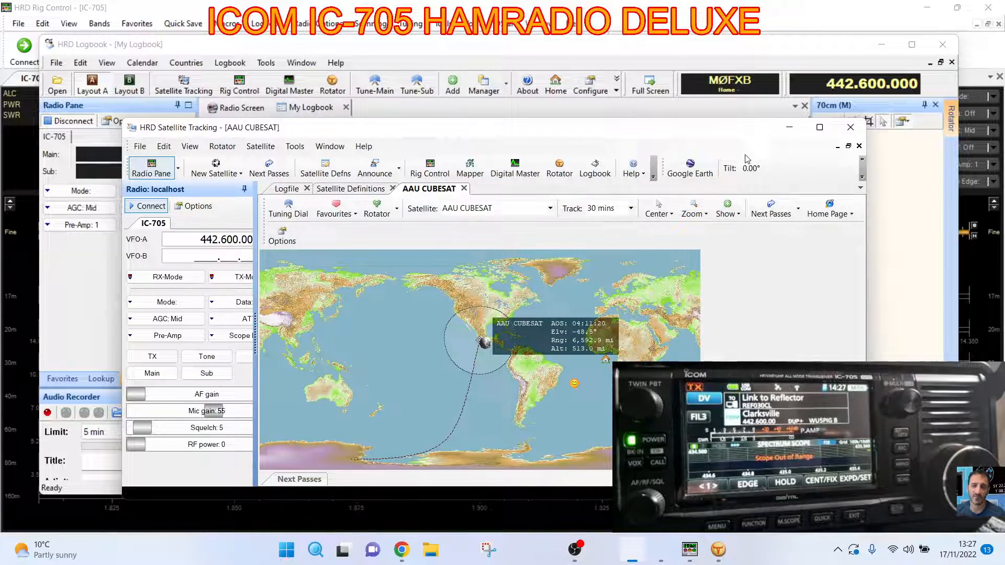
click(818, 127)
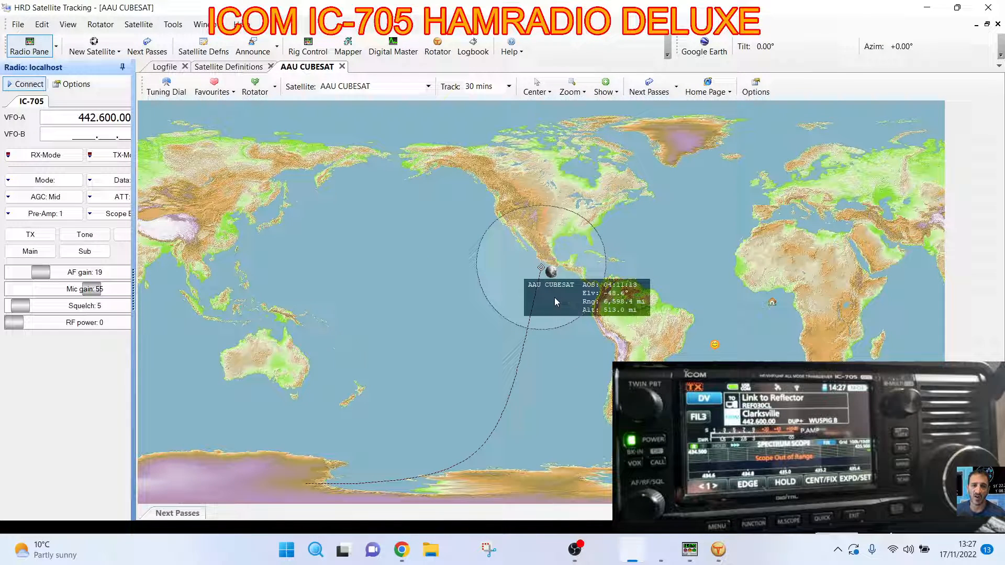
mouse_move(596, 302)
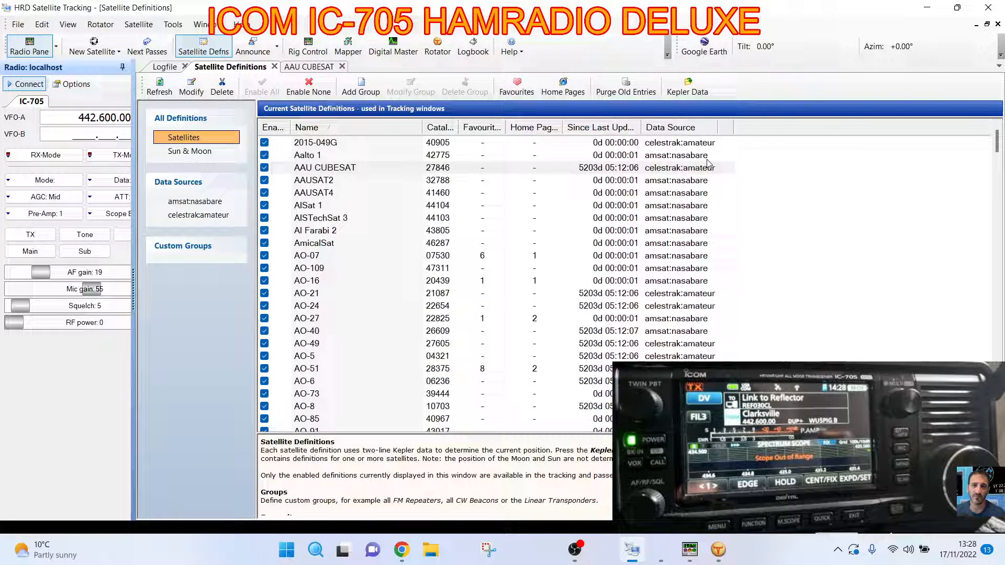
click(309, 66)
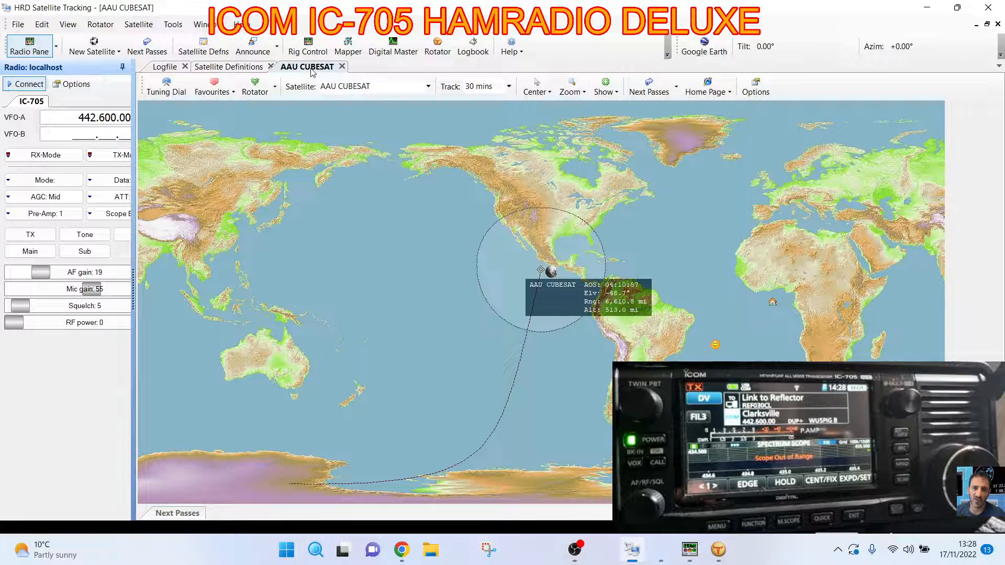
click(229, 67)
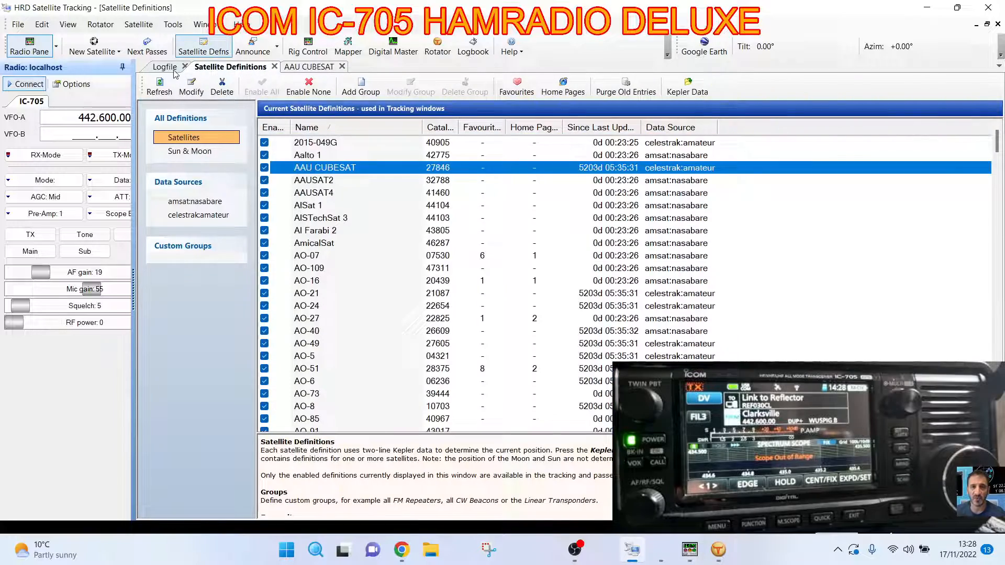
click(307, 67)
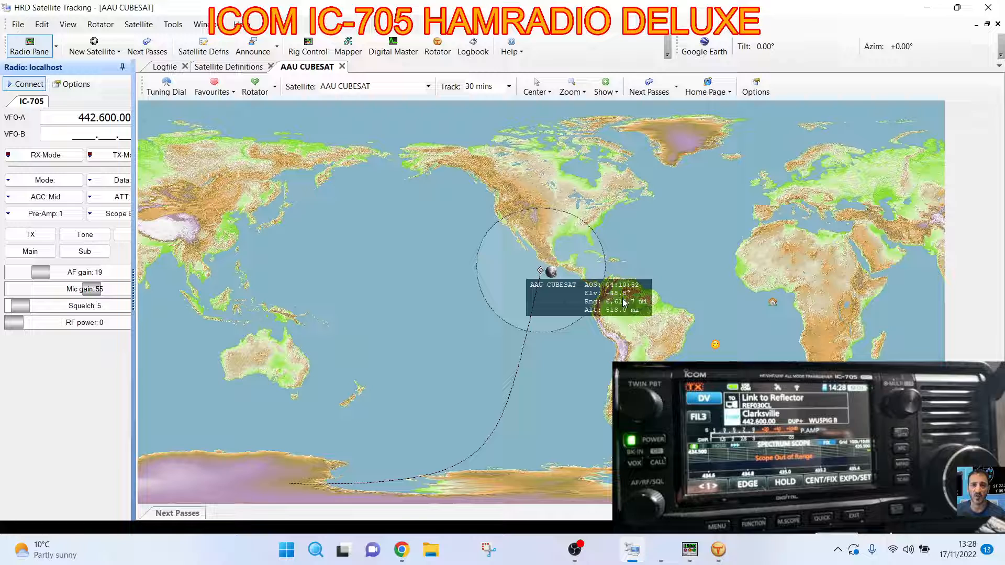
mouse_move(356, 112)
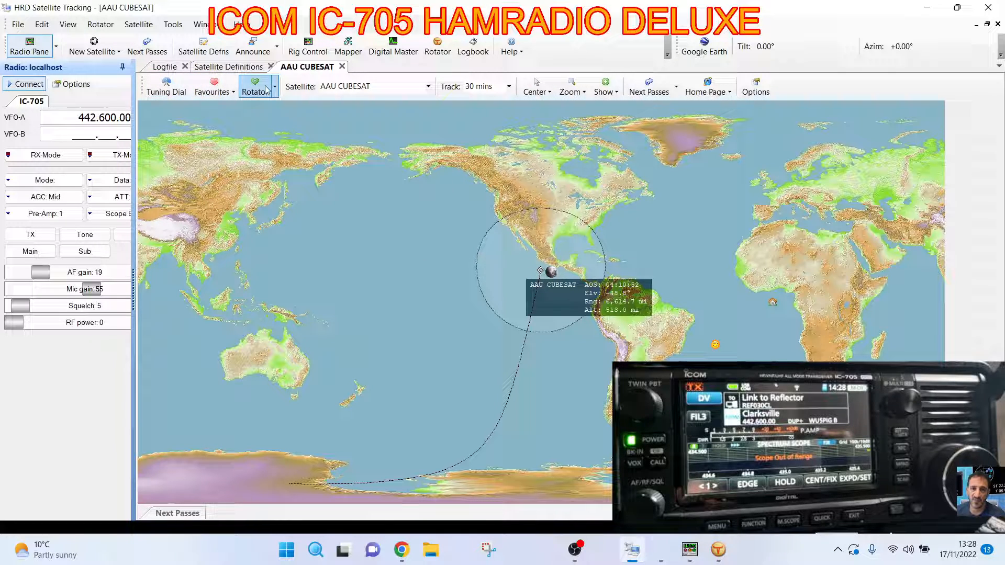
Change the tracked satellite from AAU CUBESAT to AAUSAT2, then reopen Satellite Definitions
click(427, 86)
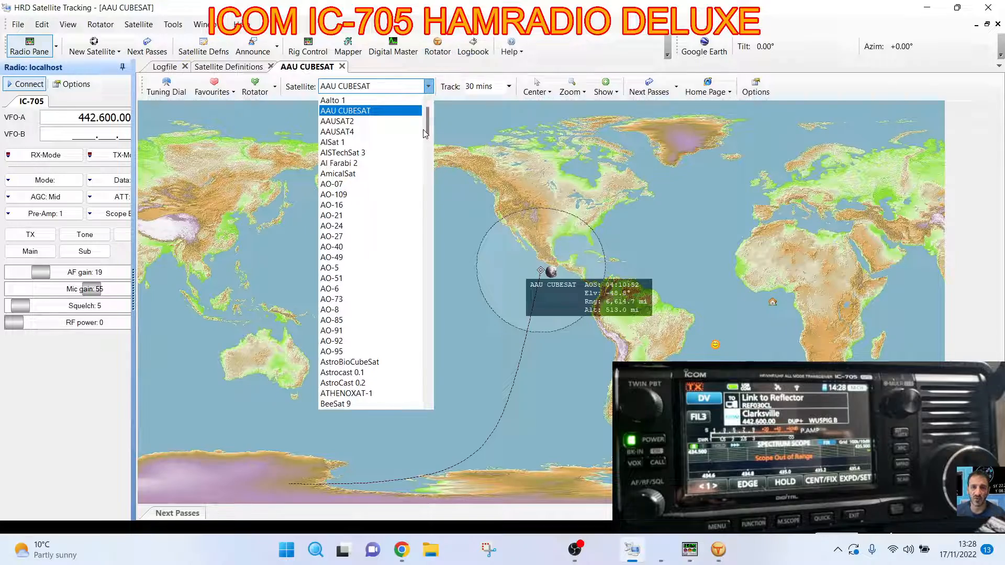
scroll(down, 3)
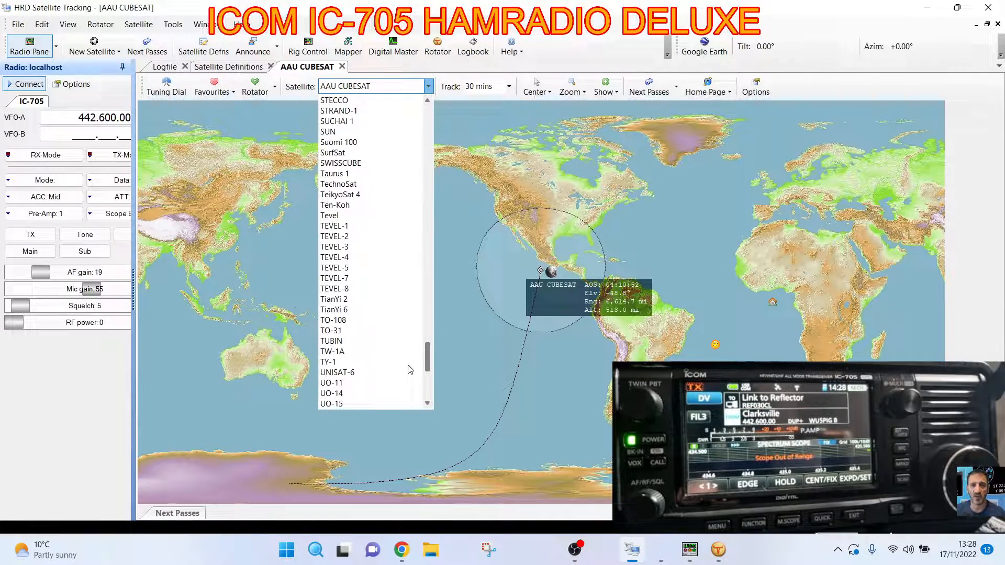
scroll(up, 3)
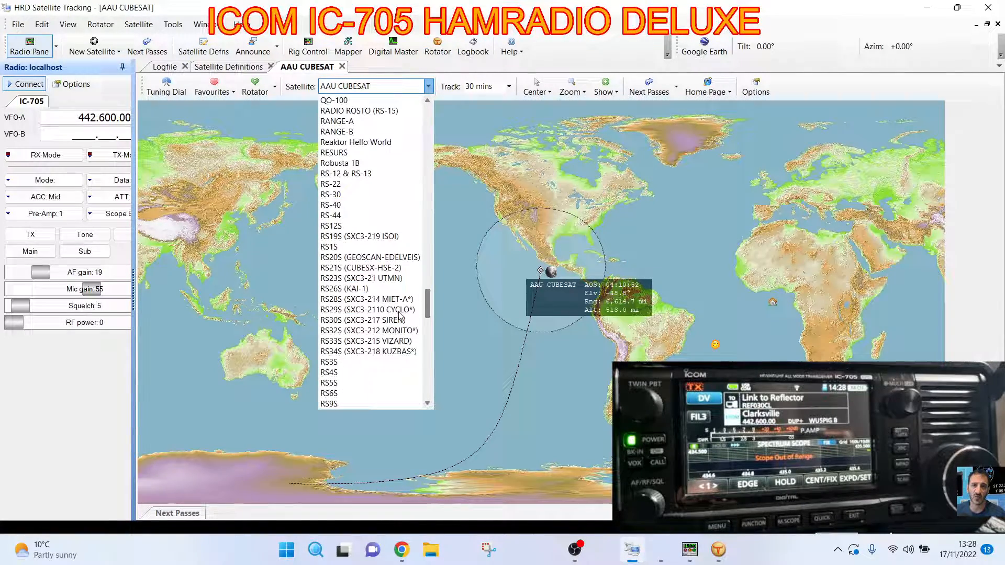
scroll(up, 3)
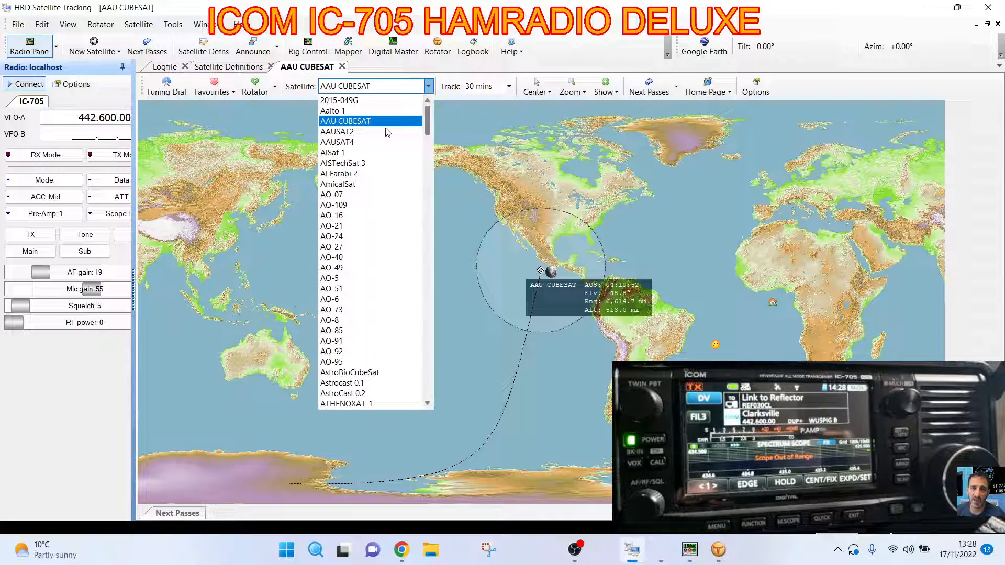
scroll(down, 3)
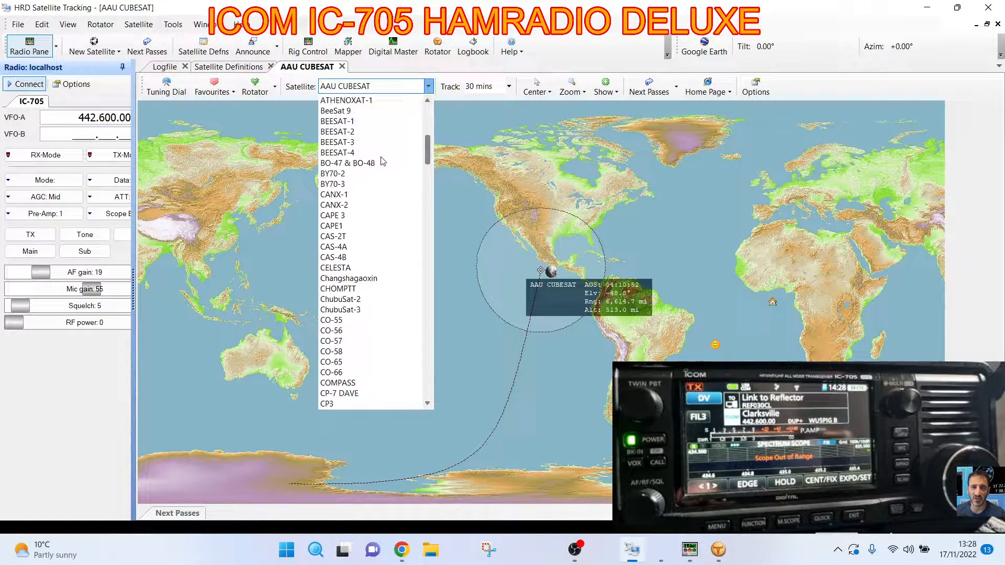
scroll(up, 3)
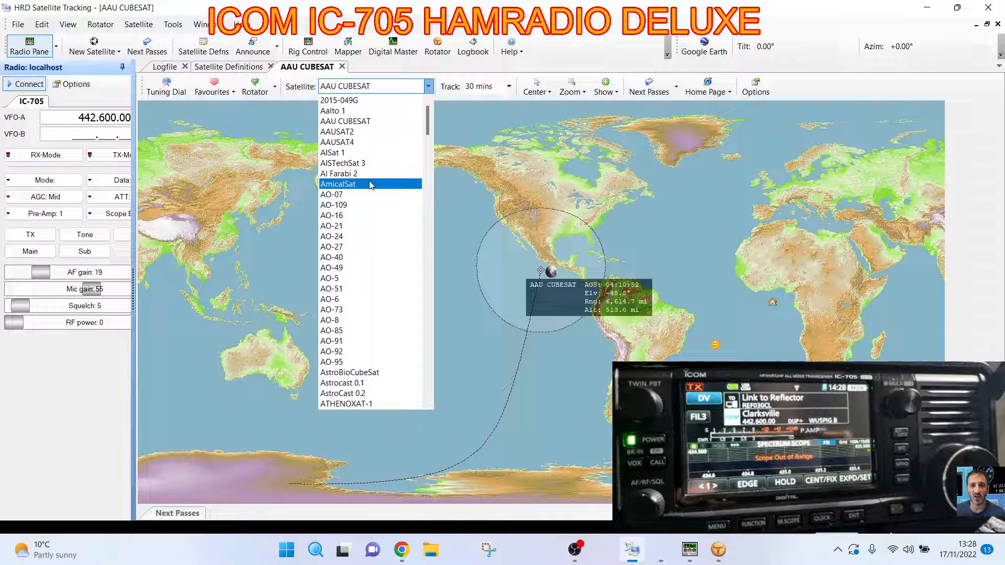
scroll(down, 3)
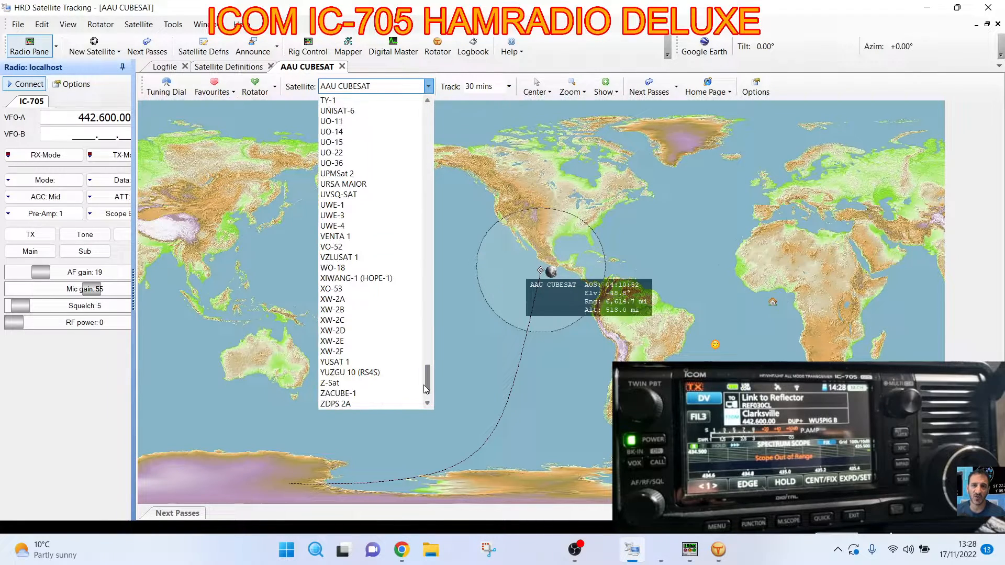
scroll(up, 3)
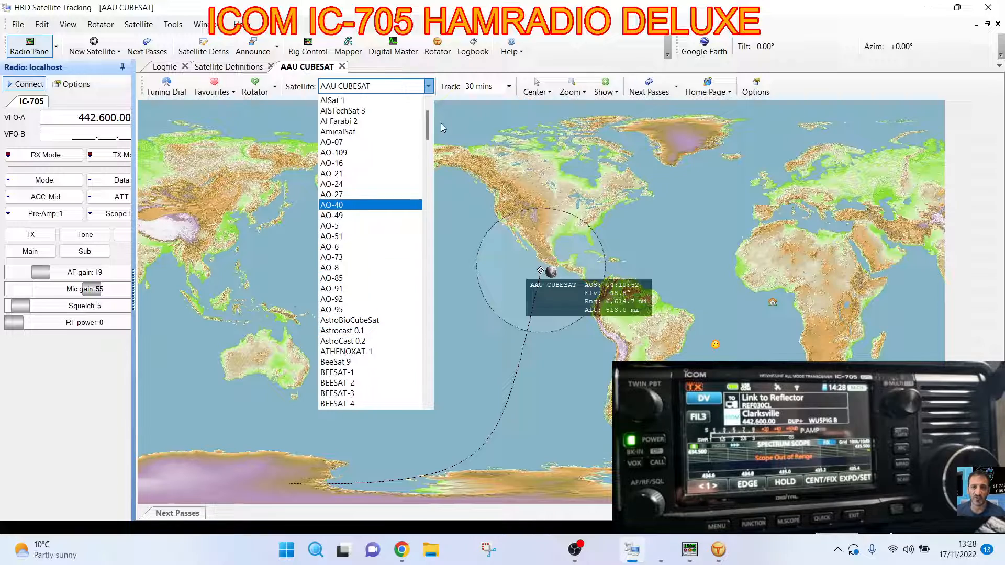
click(336, 90)
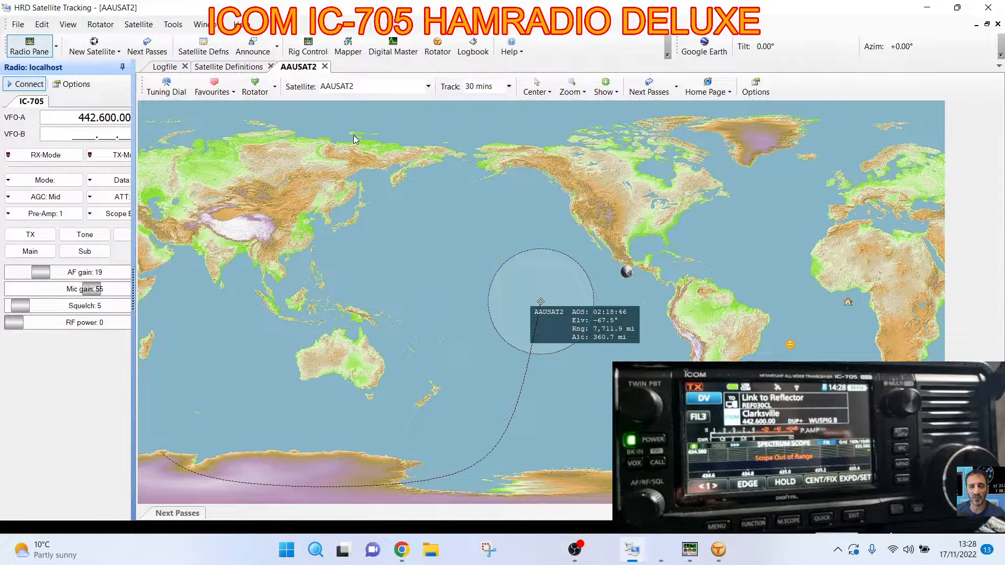
click(229, 67)
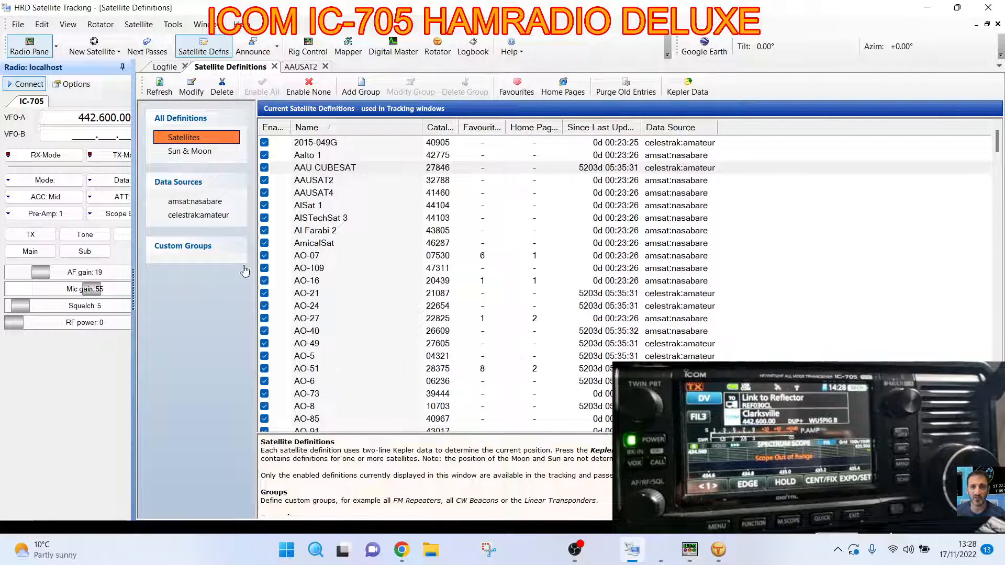
scroll(down, 3)
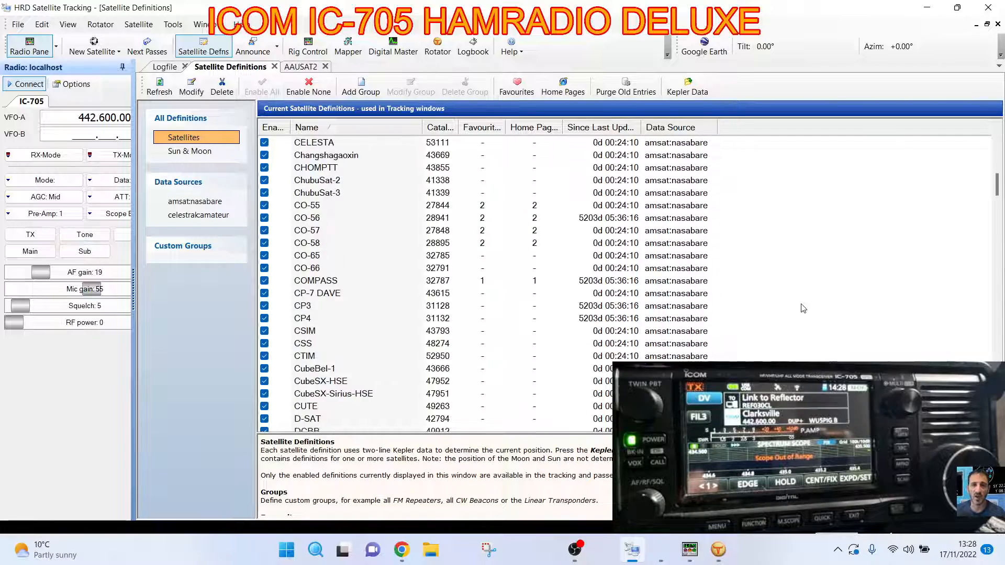
scroll(down, 3)
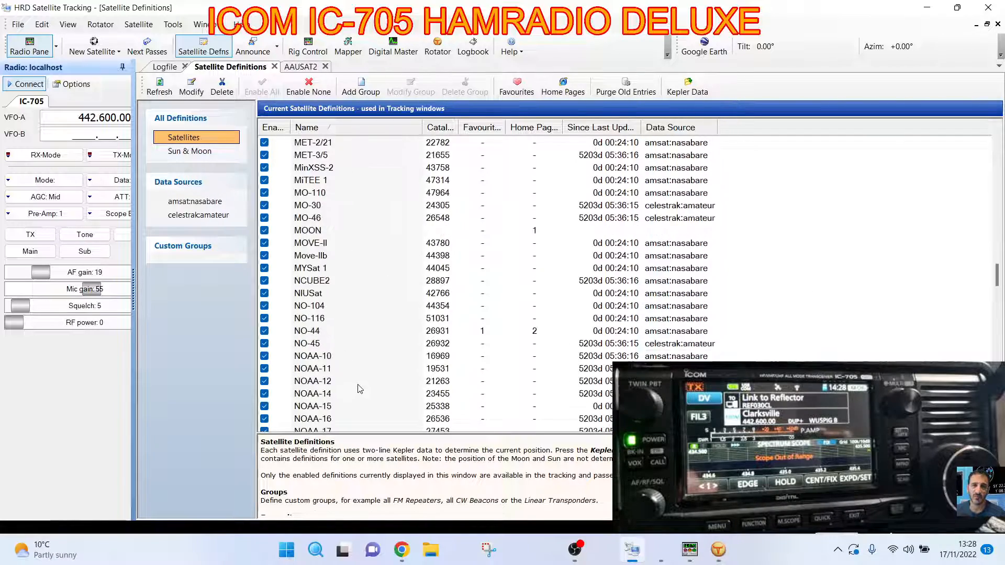
scroll(down, 3)
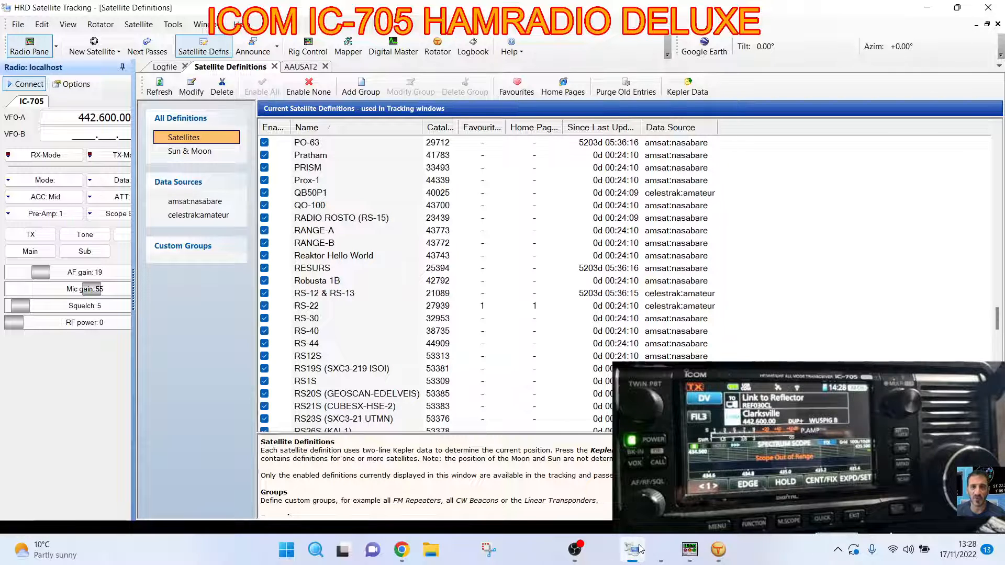
Send 'HELLO' over D-Star chat to the IC-705 and close the chat window
click(660, 550)
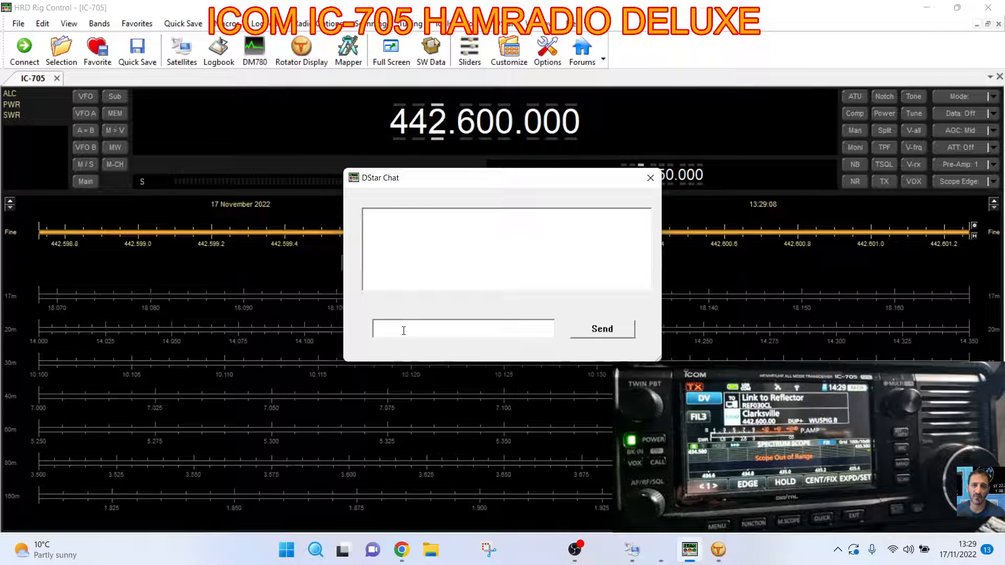
text(HELLO)
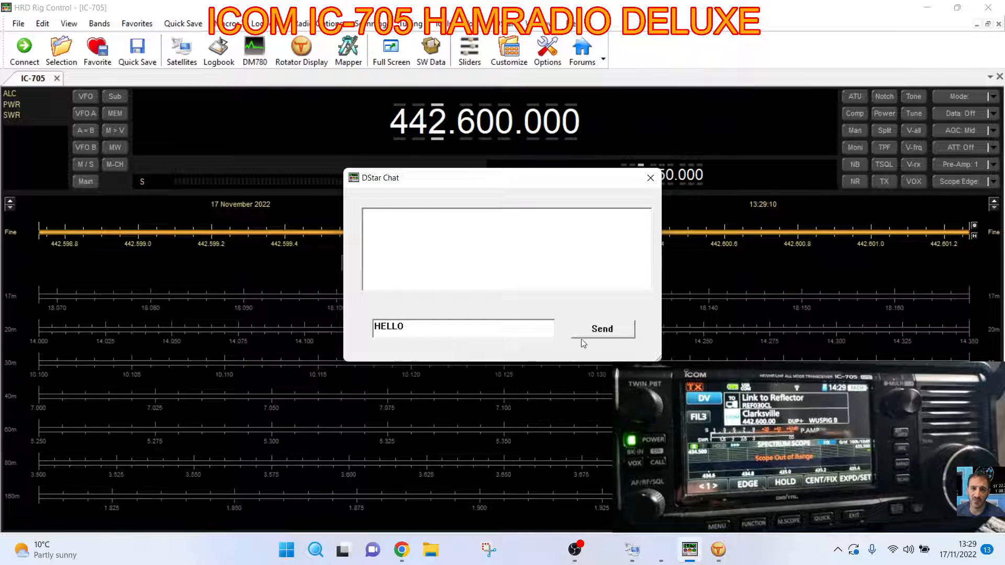
click(600, 329)
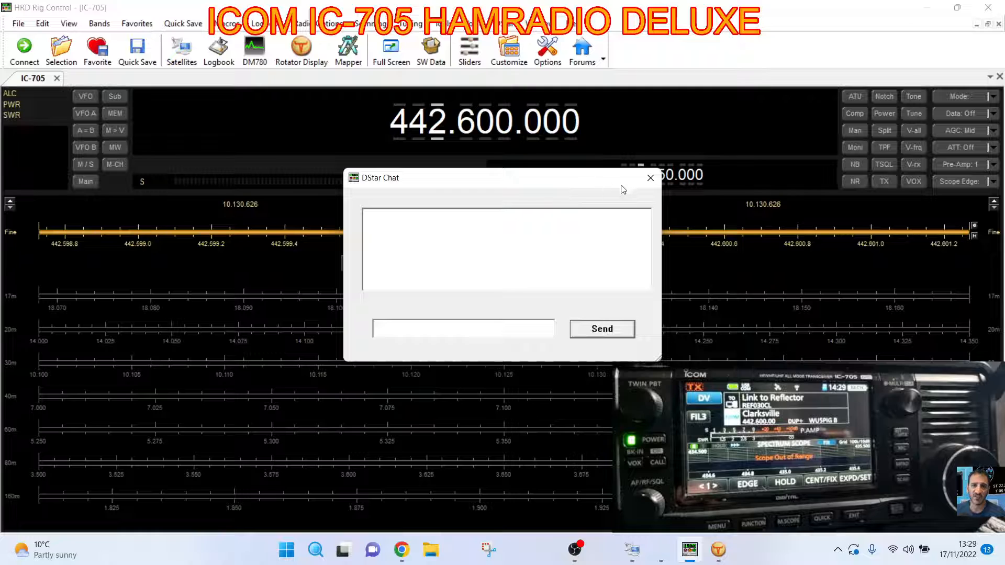
click(650, 177)
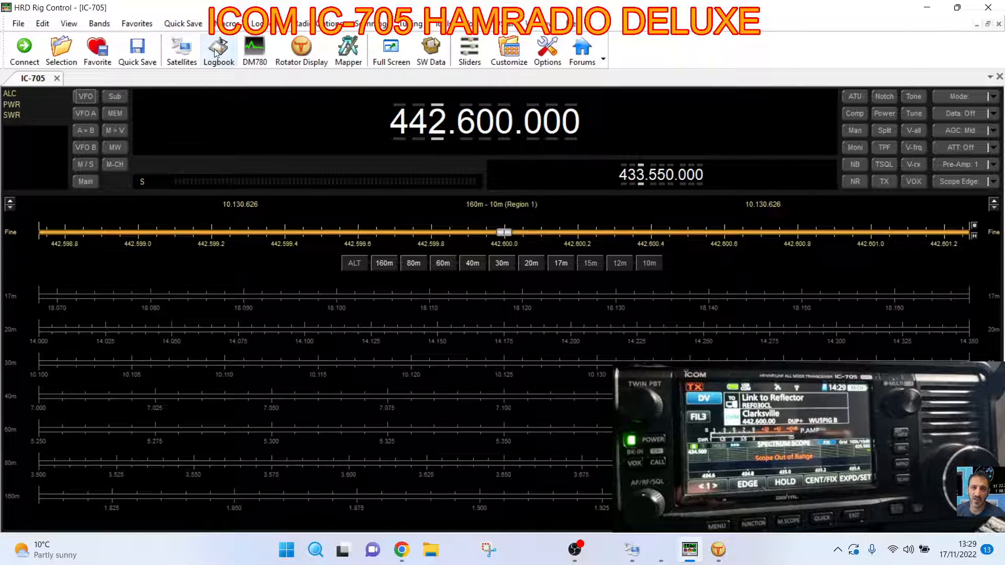
Step the main frequency down a band so the display follows the IC-705 to 28.850 MHz LSB
click(17, 24)
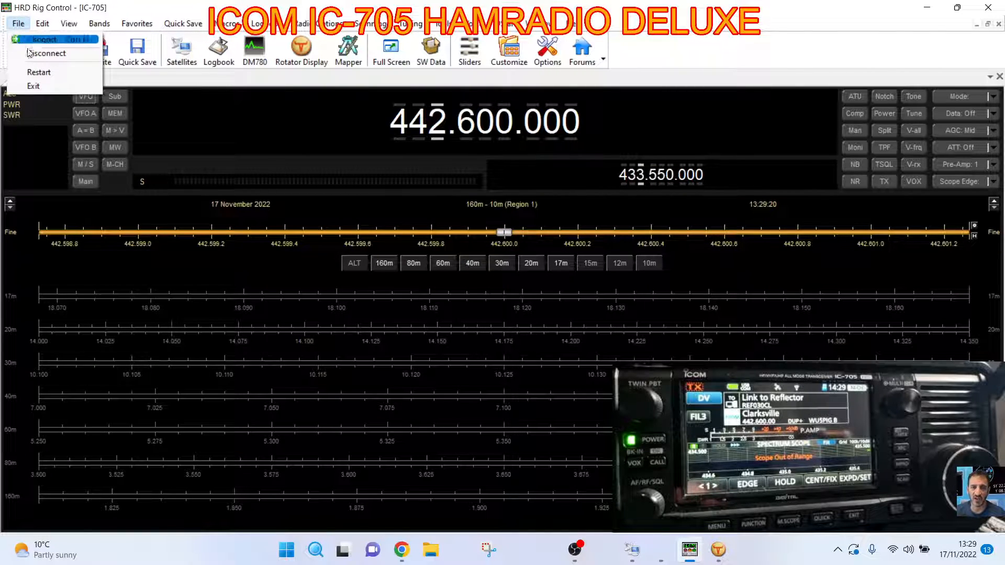
click(69, 24)
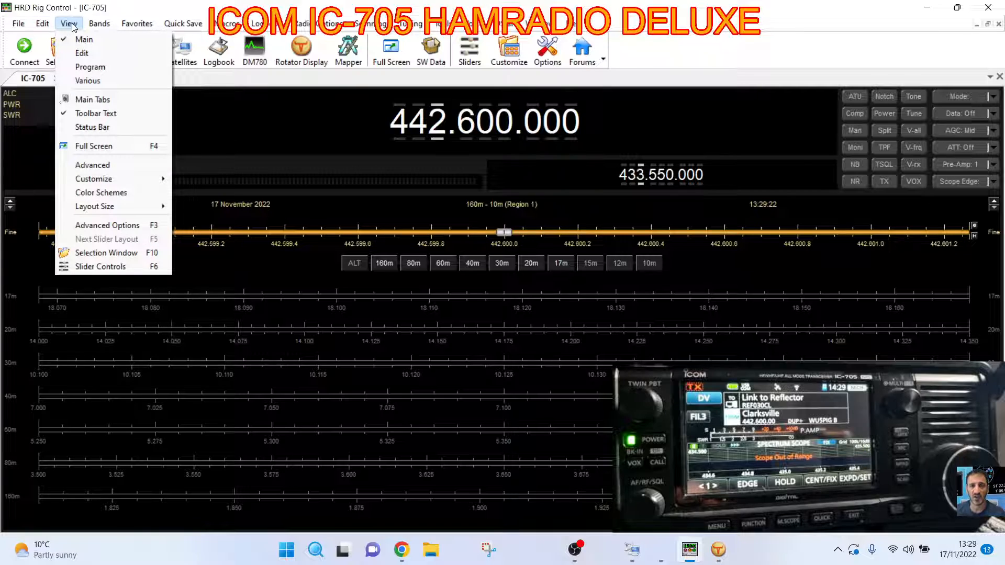
mouse_move(101, 193)
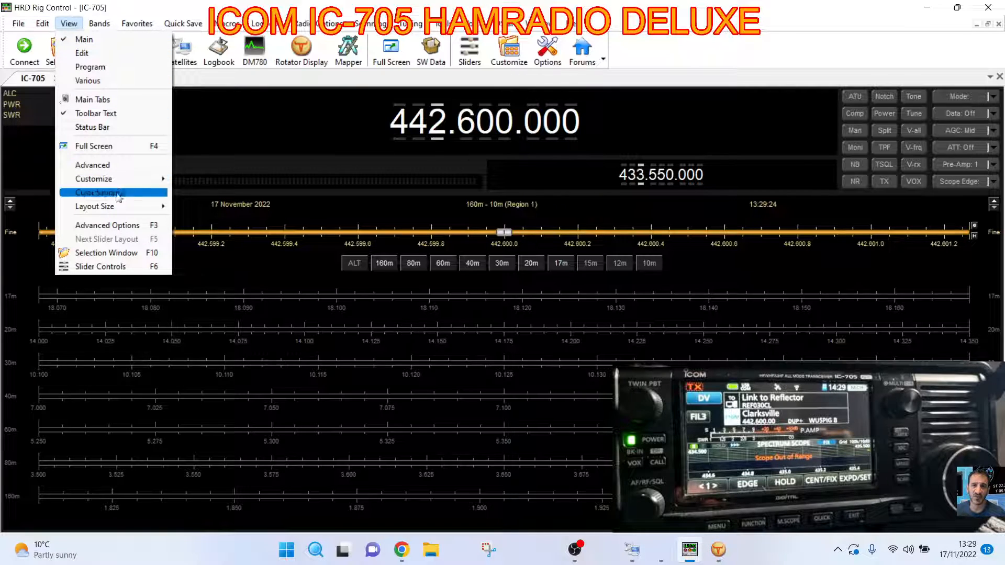
click(99, 24)
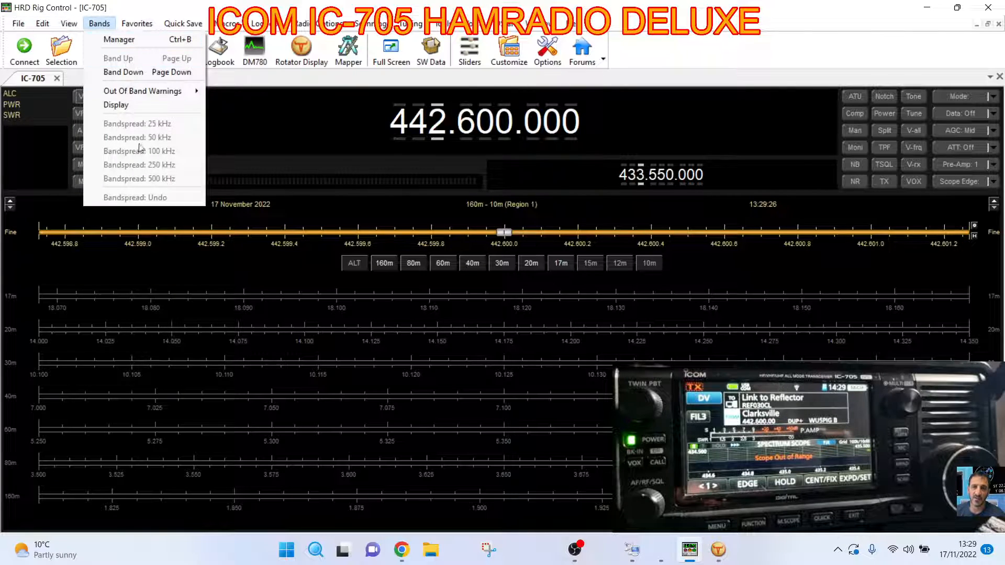
mouse_move(123, 73)
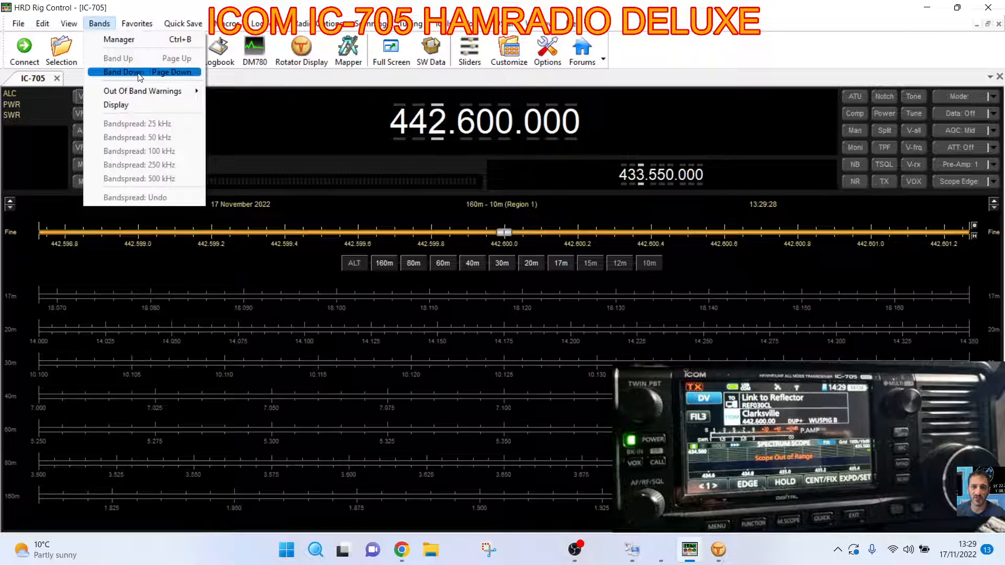
click(121, 72)
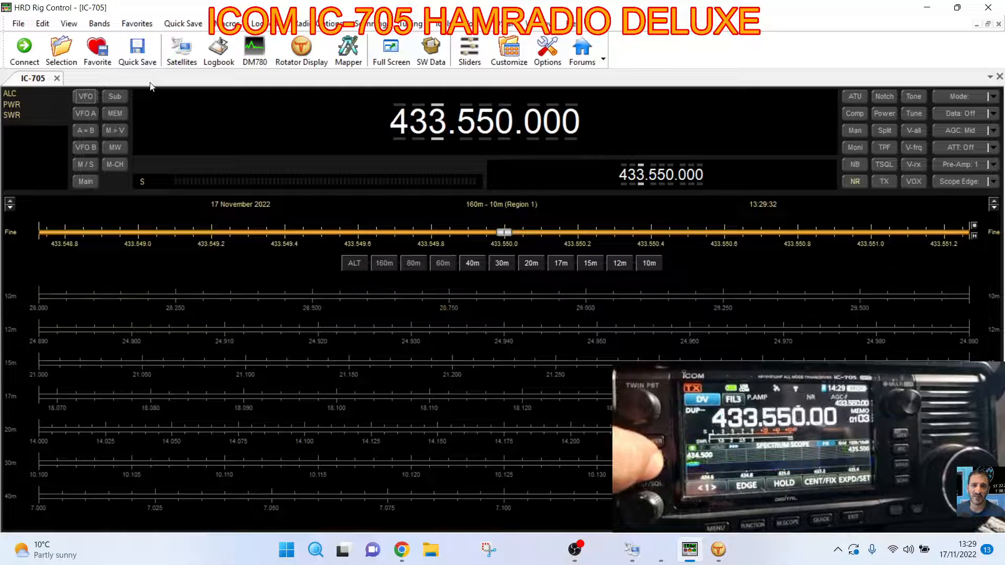
Set the bandspread to 500 kHz to show the 10m band segments, then review favourites
click(98, 24)
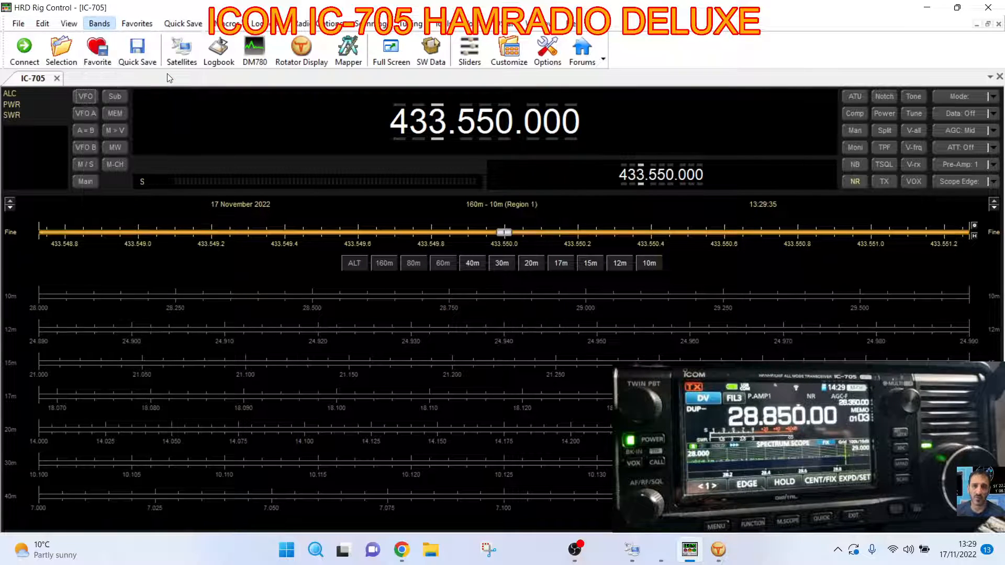
click(663, 263)
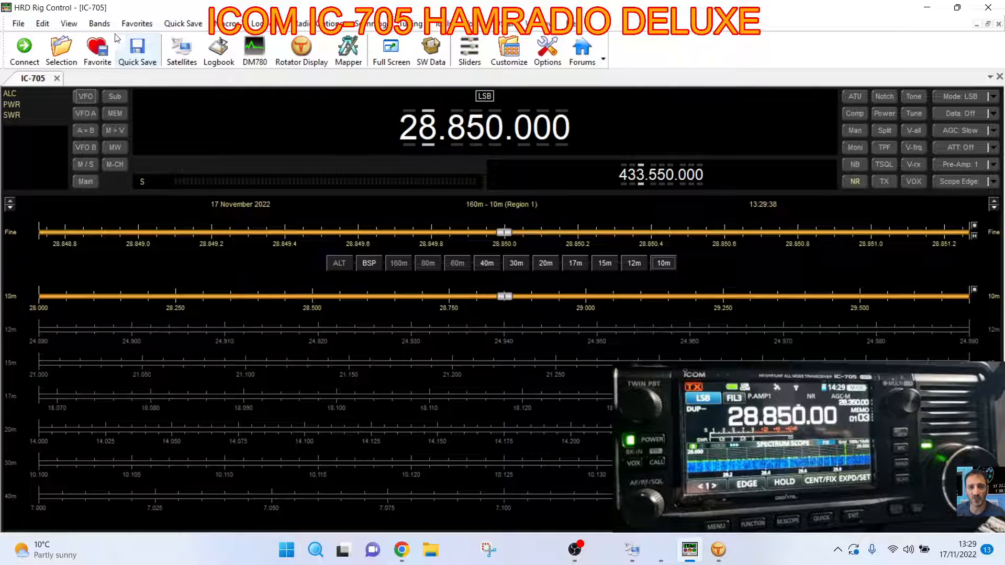
click(98, 23)
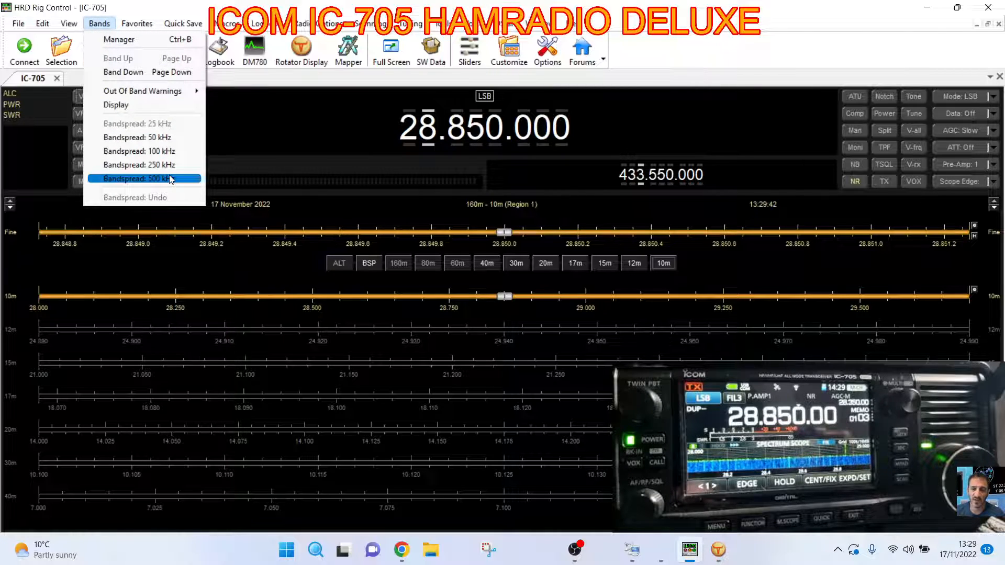
click(139, 179)
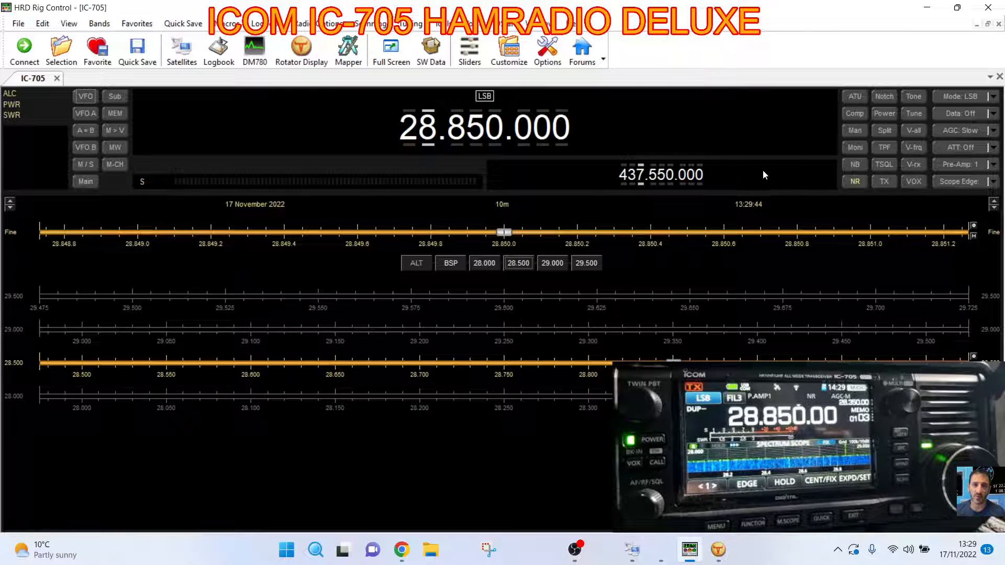
mouse_move(552, 275)
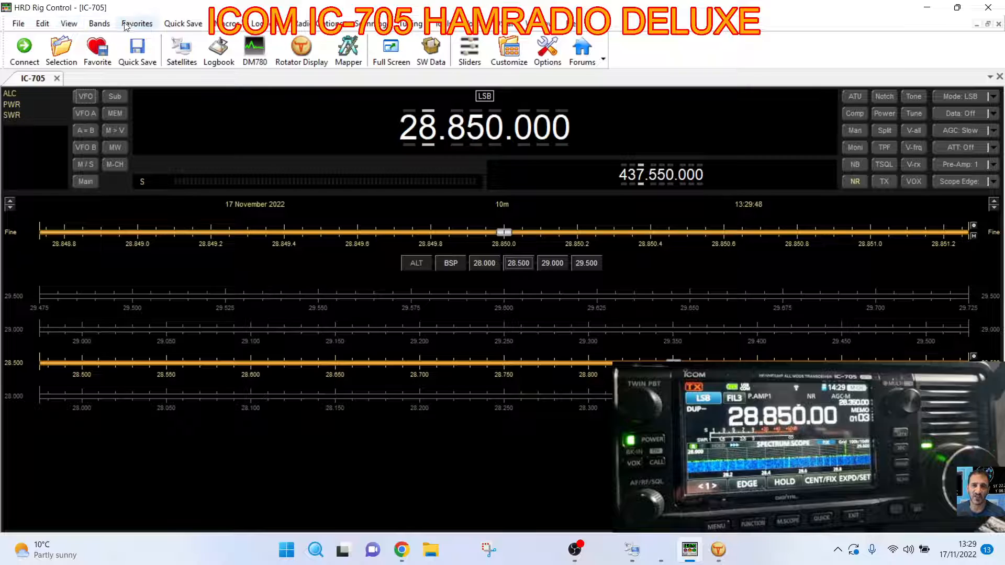
click(182, 23)
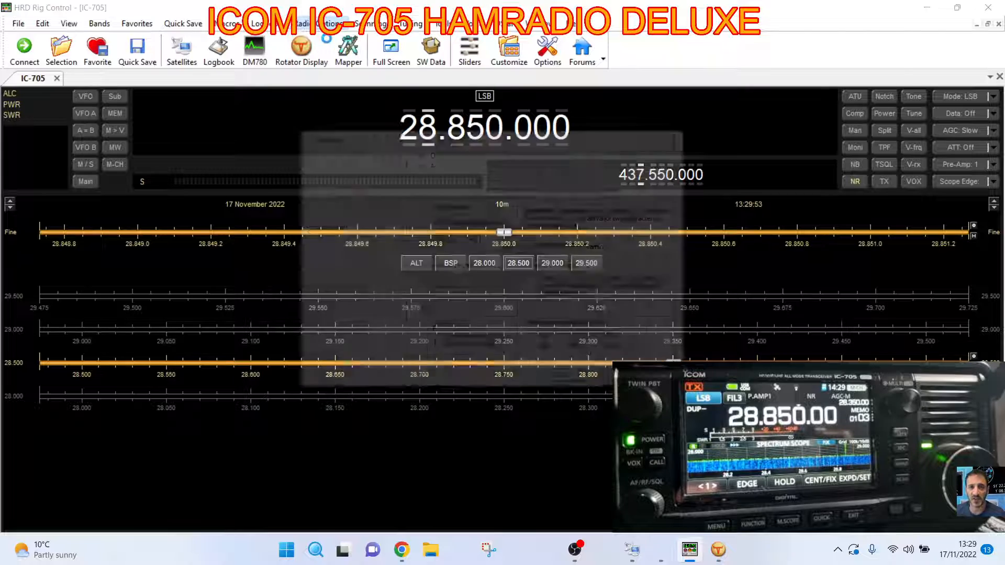
Review the Comms options and show the Selection pane with the radio at 430.925 MHz FM
click(546, 50)
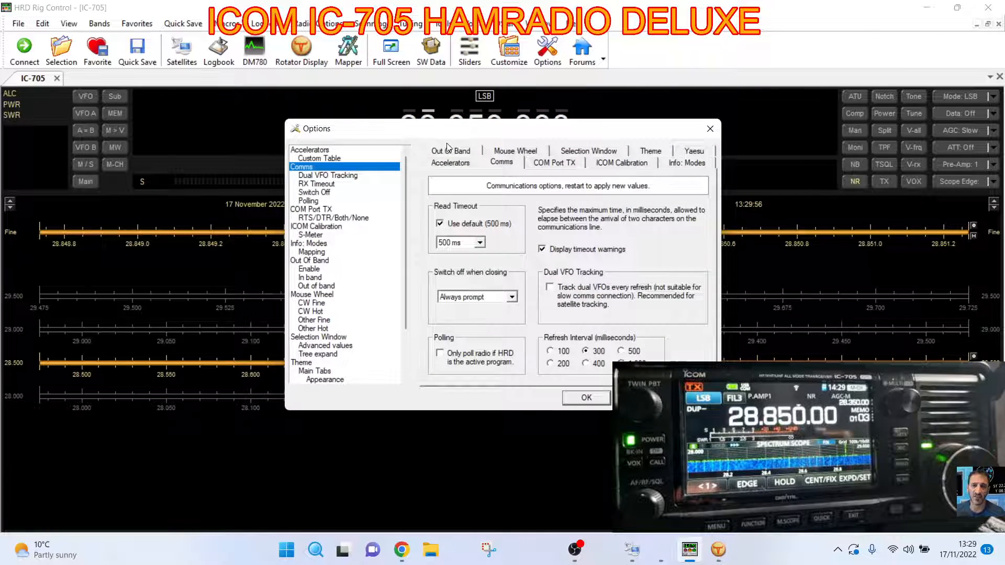
click(585, 397)
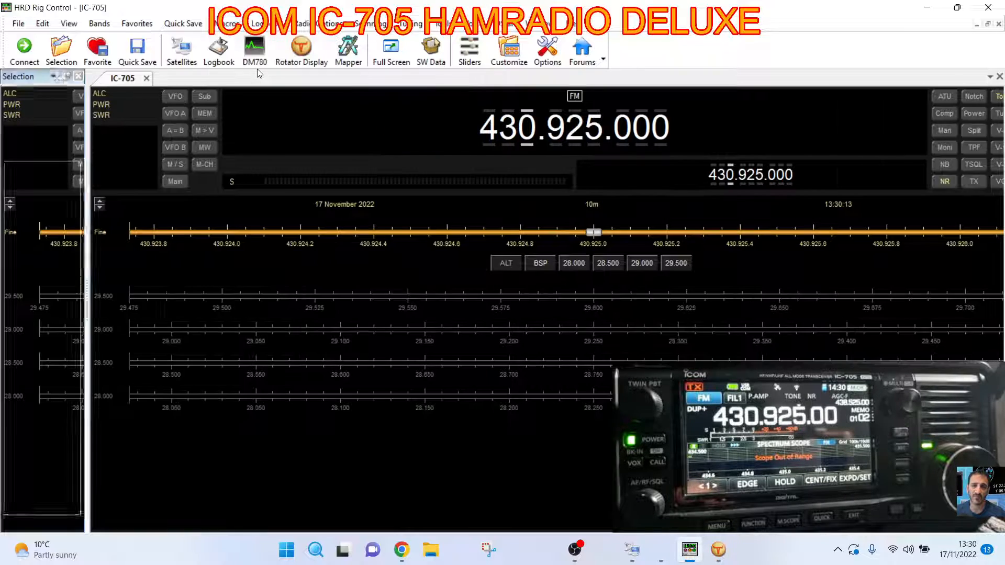
Open My Logbook with the Radio Pane reading the IC-705 at 430.925 MHz FM
click(60, 51)
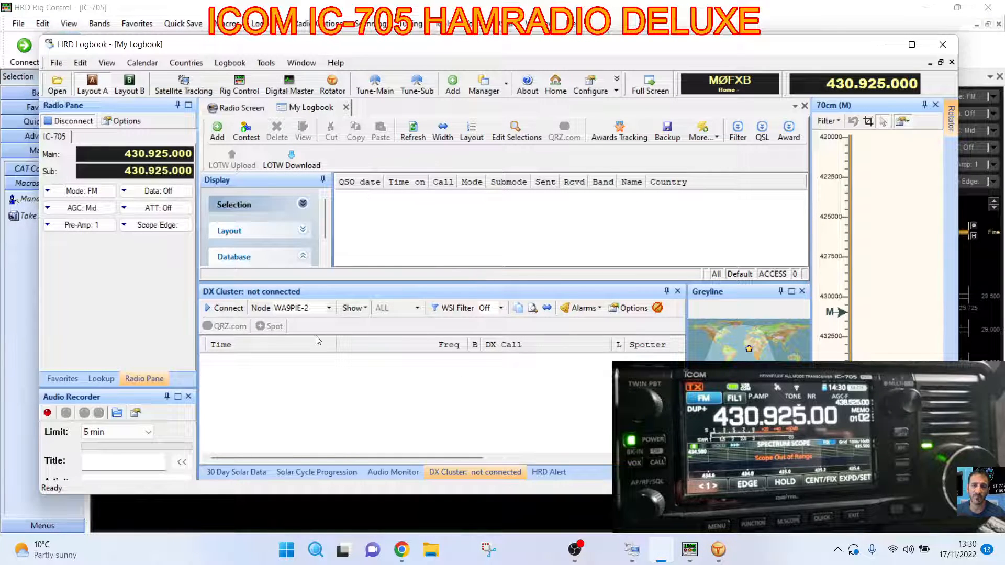
mouse_move(631, 550)
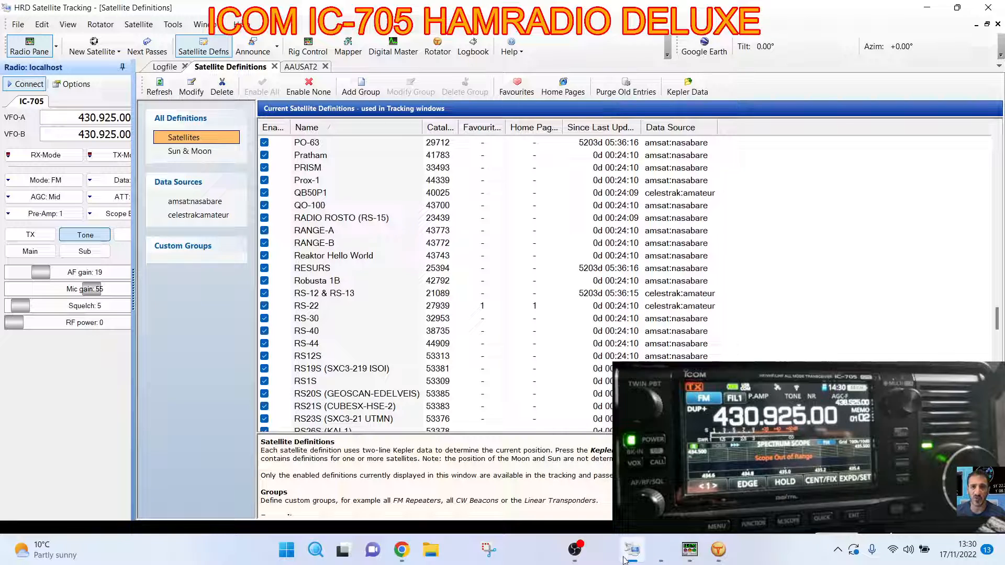
click(603, 549)
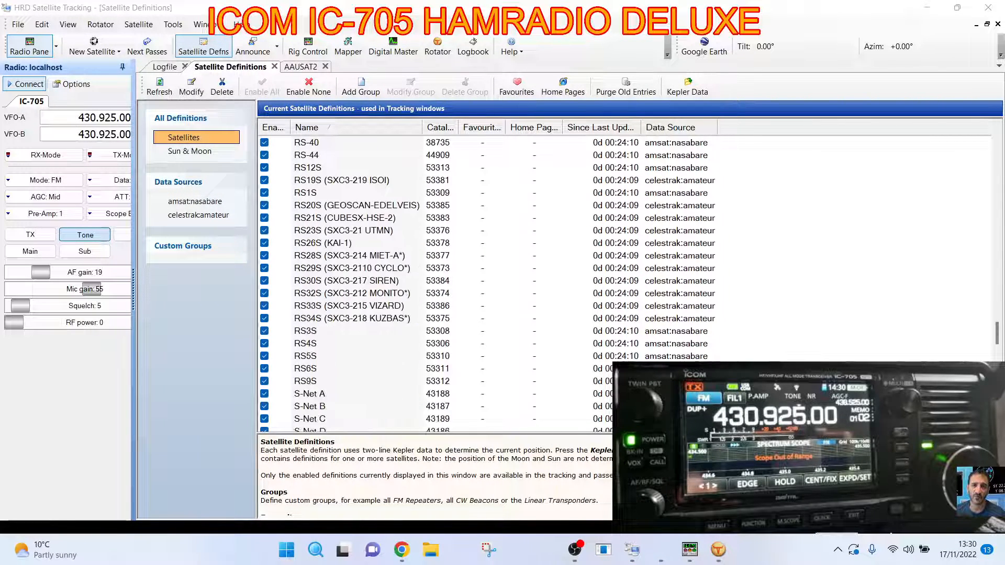
scroll(up, 3)
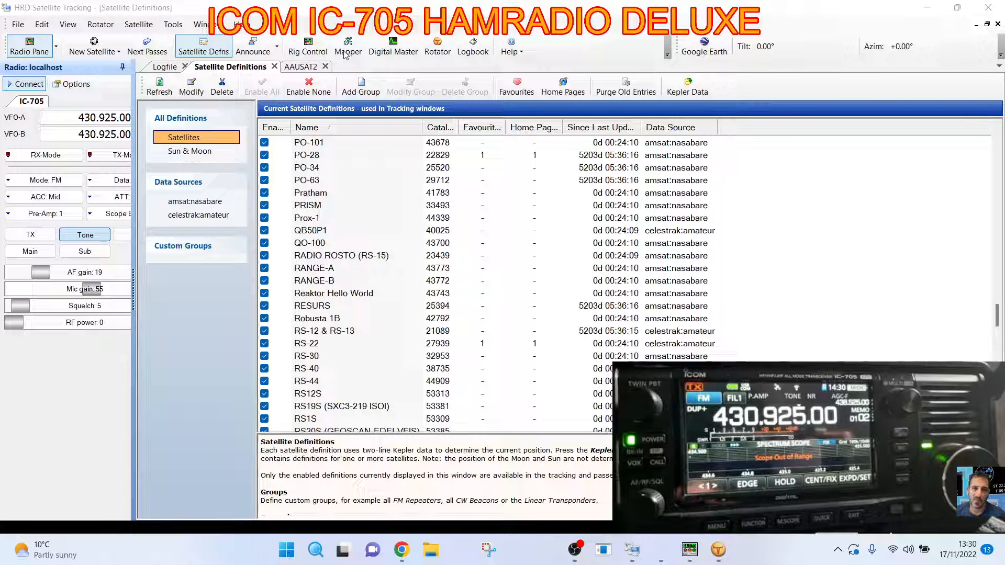
mouse_move(269, 49)
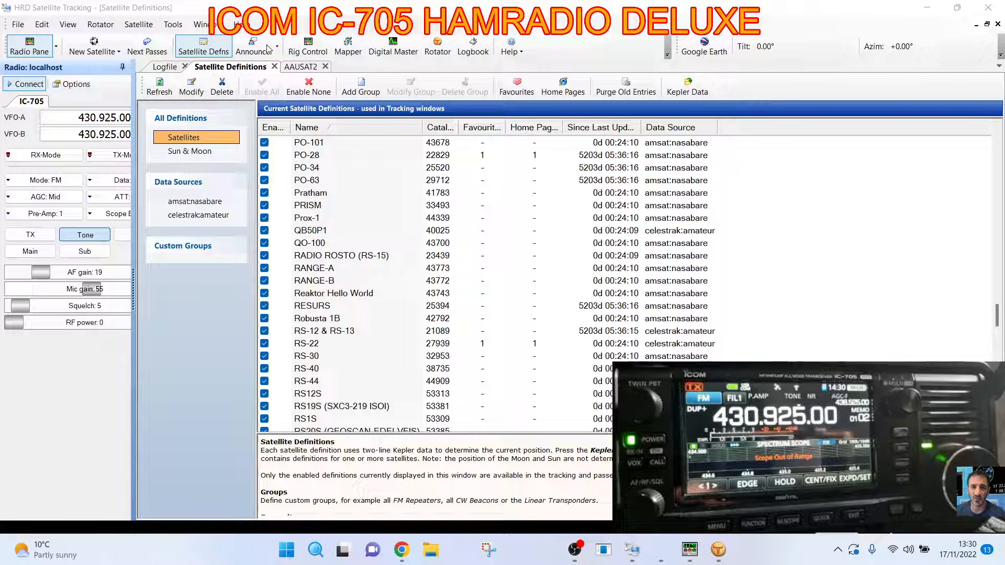